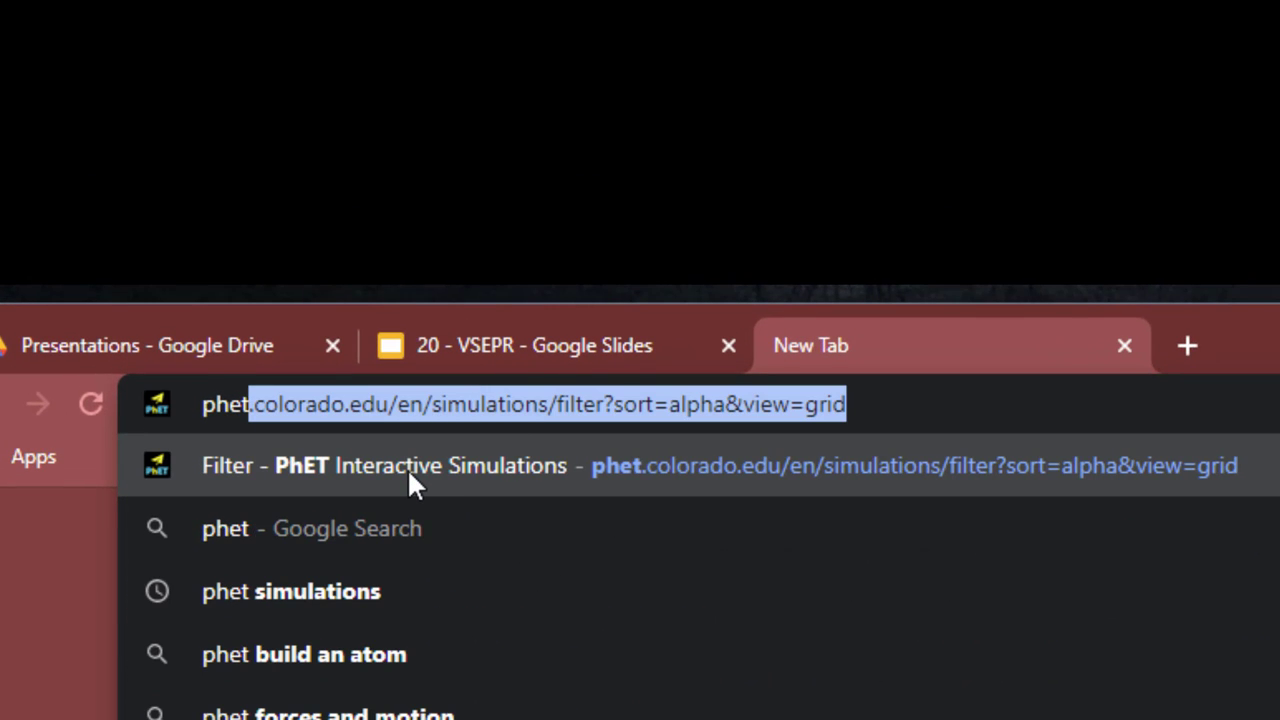
Go to the PhET simulations listing page showing all 158 simulations alphabetically
{"action": "left_click", "coordinate": [700, 464]}
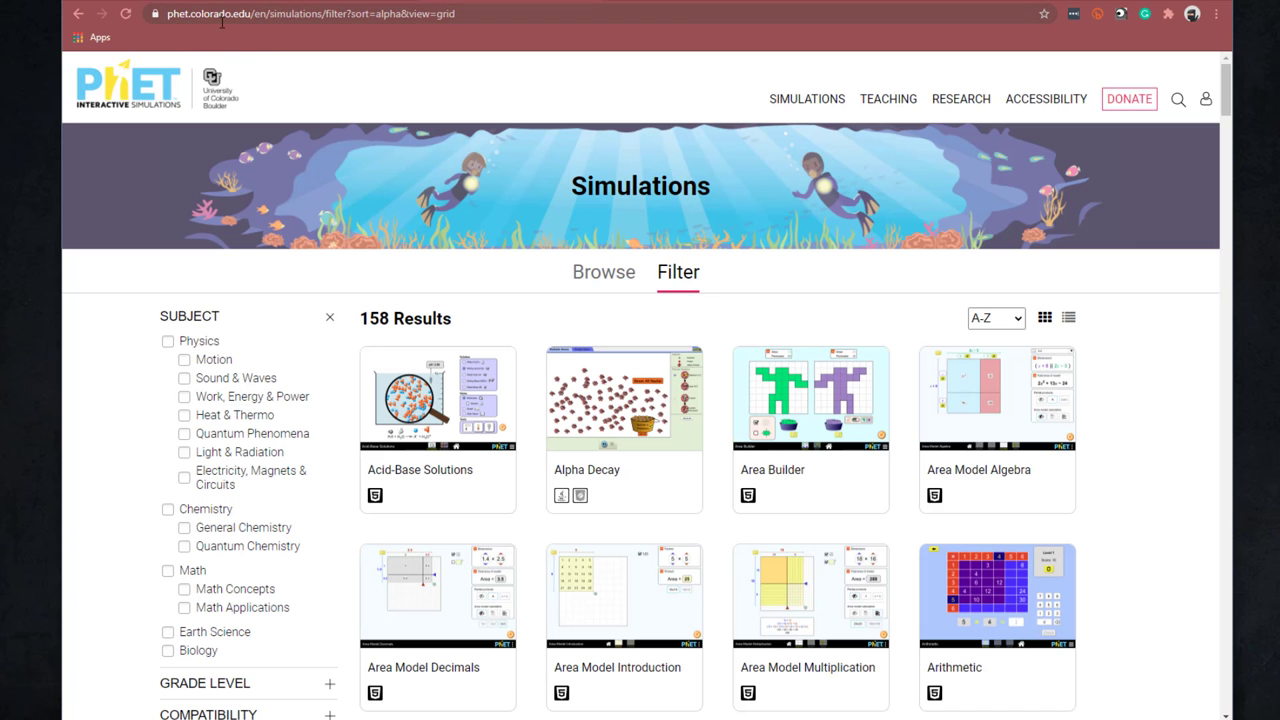
{"action": "mouse_move", "coordinate": [88, 120]}
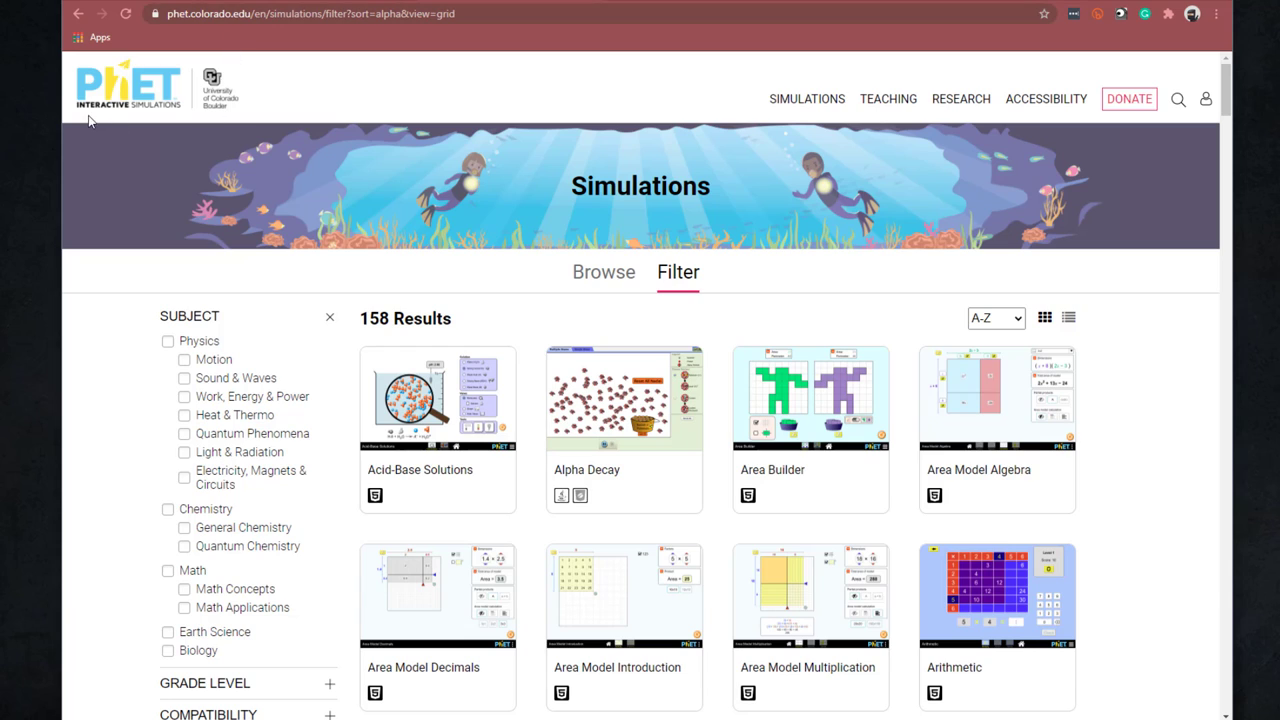
{"action": "mouse_move", "coordinate": [156, 120]}
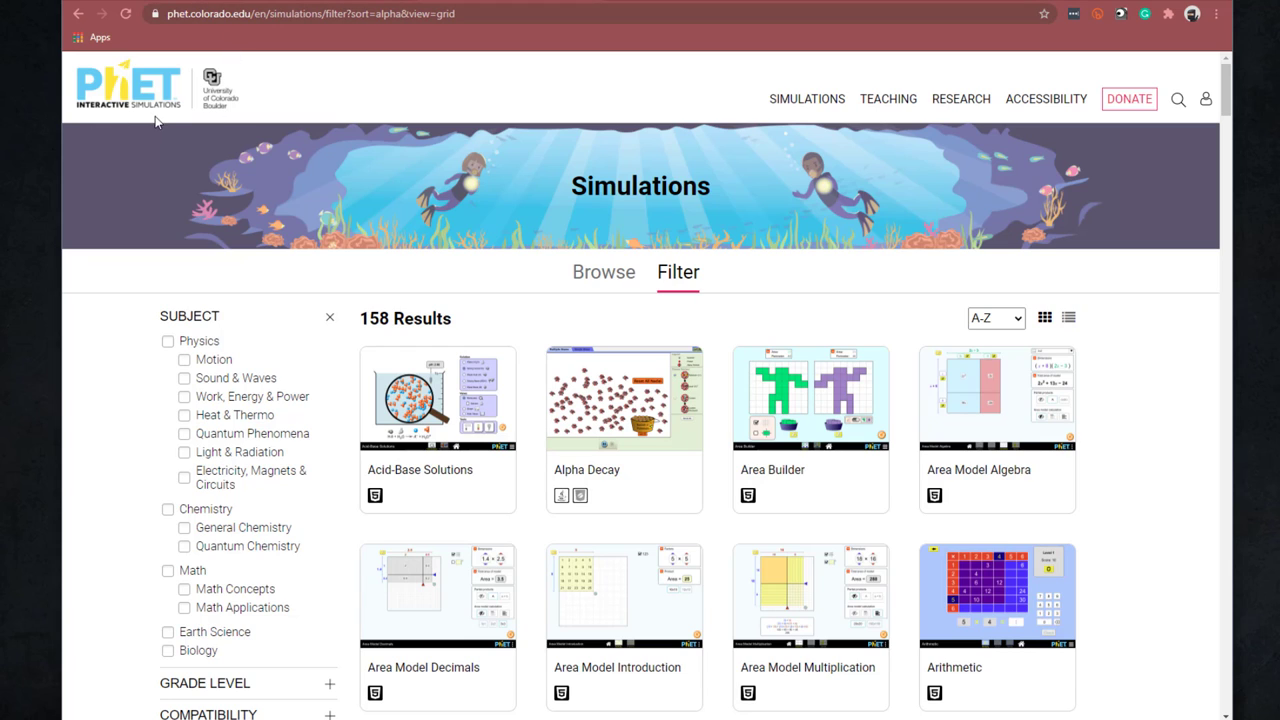
Filter the simulations to General Chemistry (42 results) and scroll toward Molecule Shapes
{"action": "left_click", "coordinate": [168, 508]}
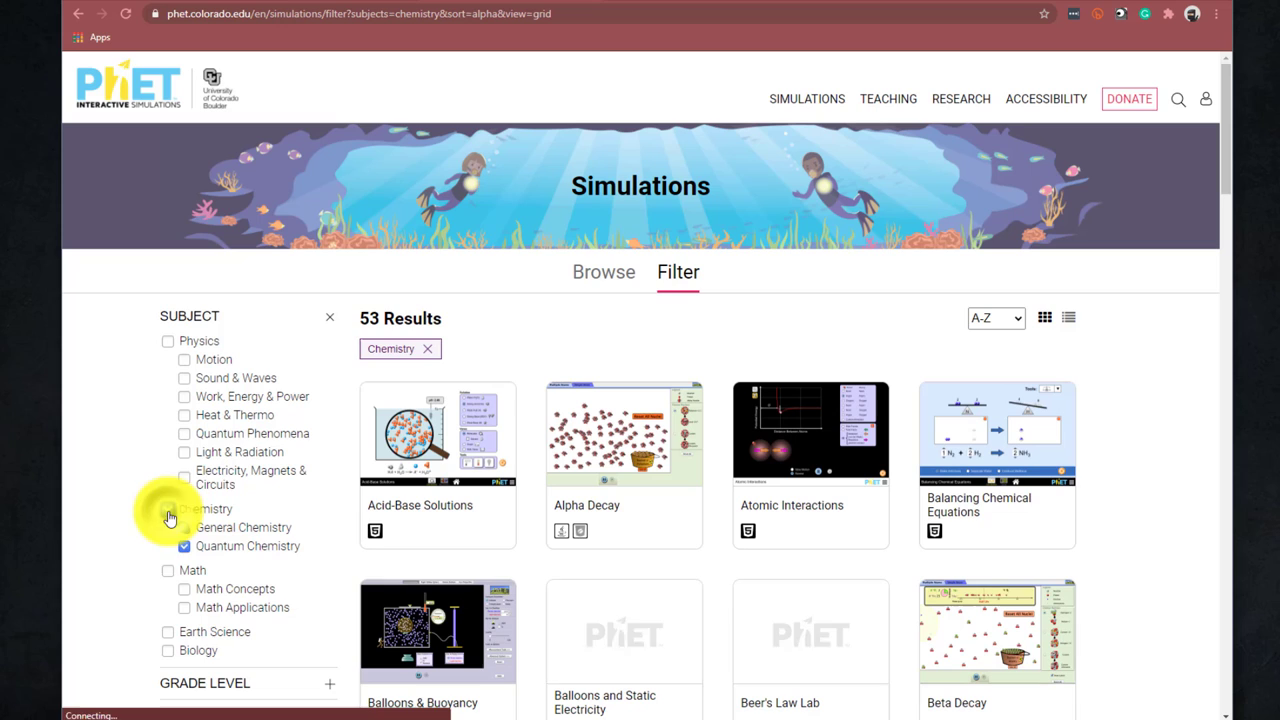
{"action": "left_click", "coordinate": [184, 528]}
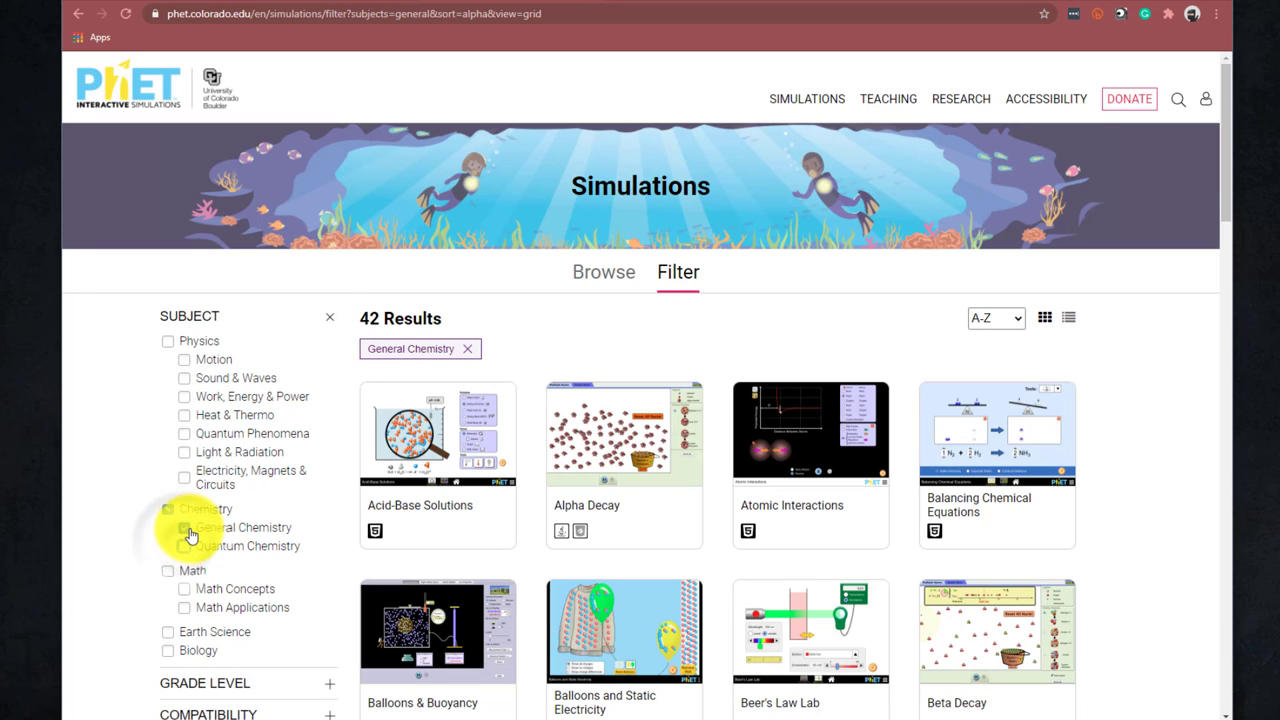
{"action": "left_click", "coordinate": [168, 508]}
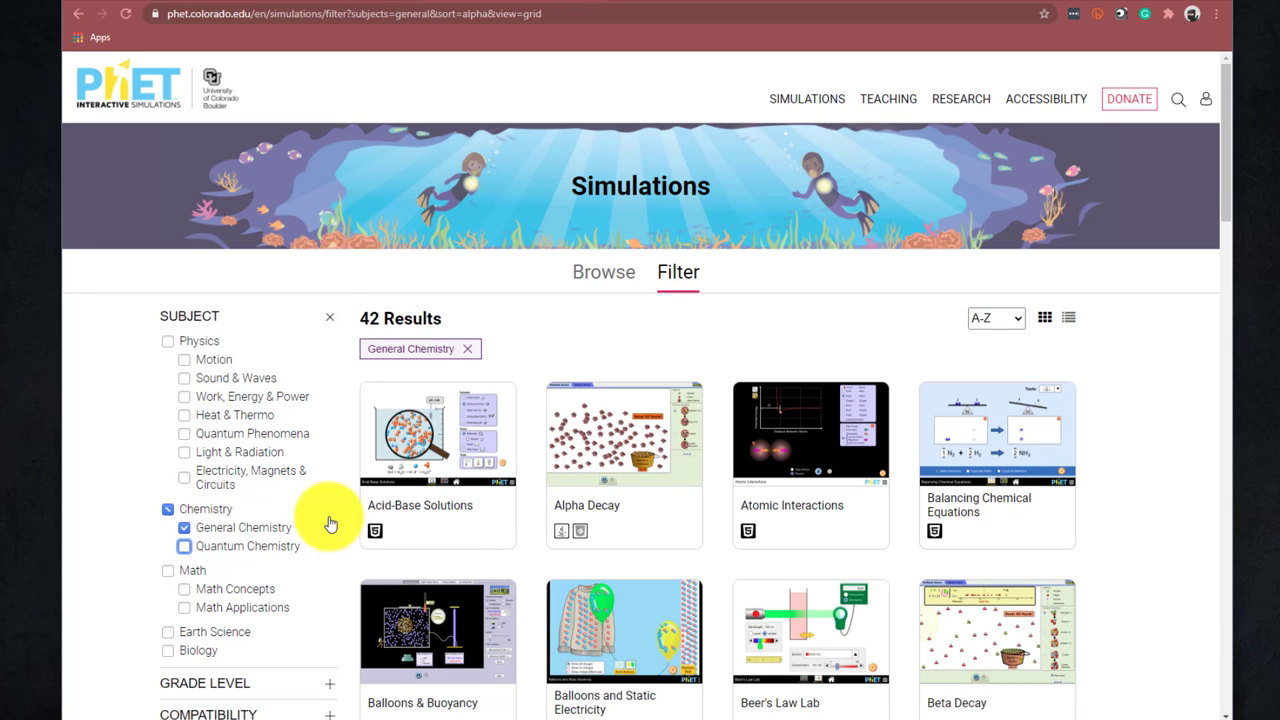
{"action": "scroll", "scroll_direction": "down", "scroll_amount": 3}
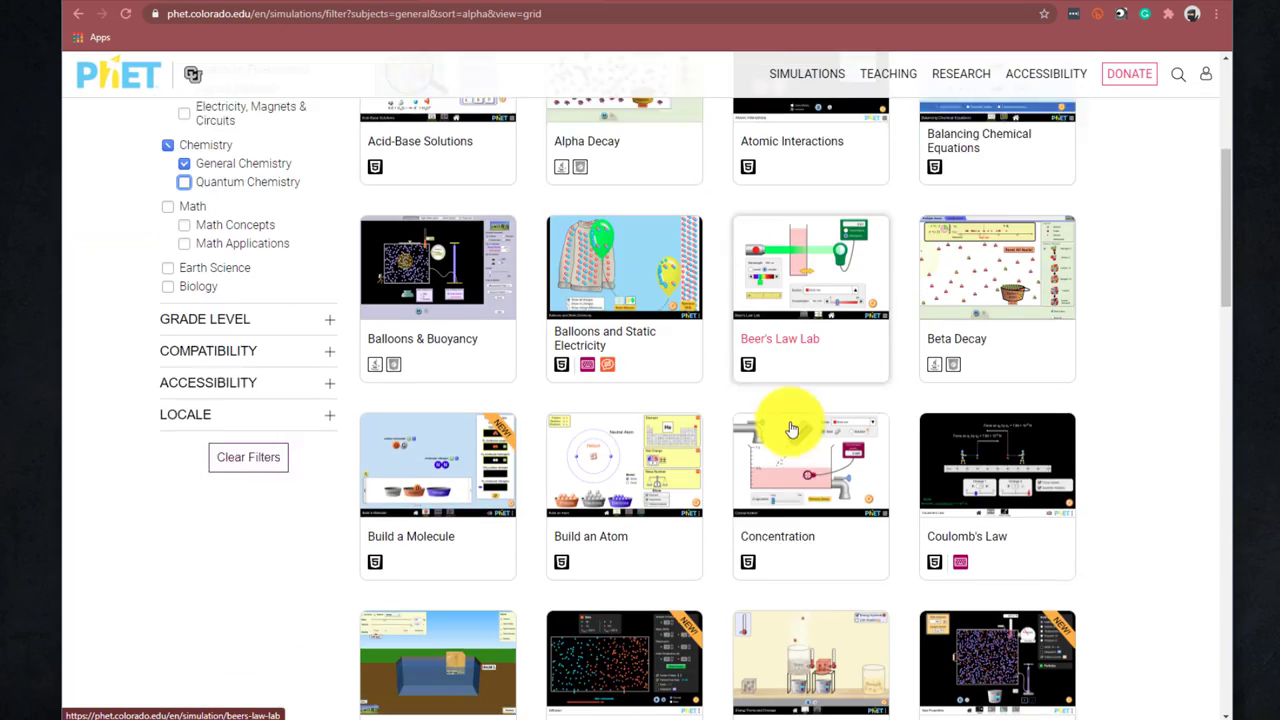
{"action": "scroll", "scroll_direction": "down", "scroll_amount": 3}
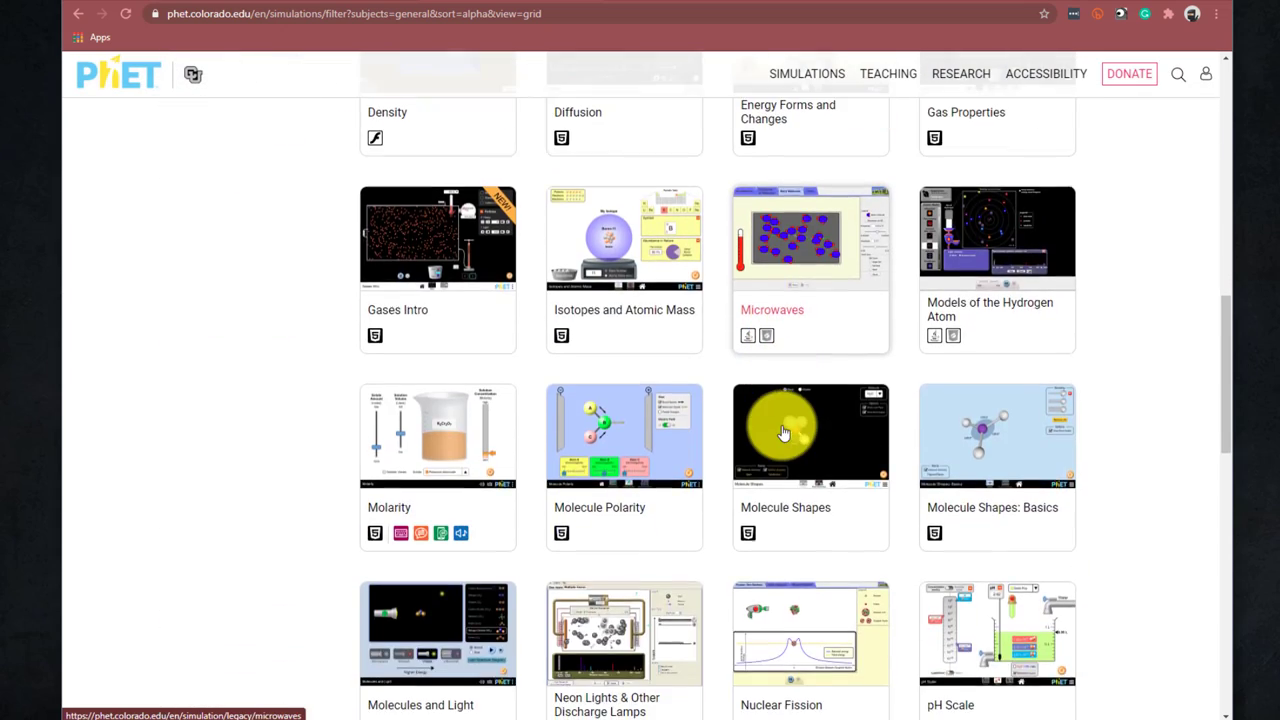
{"action": "scroll", "scroll_direction": "down", "scroll_amount": 3}
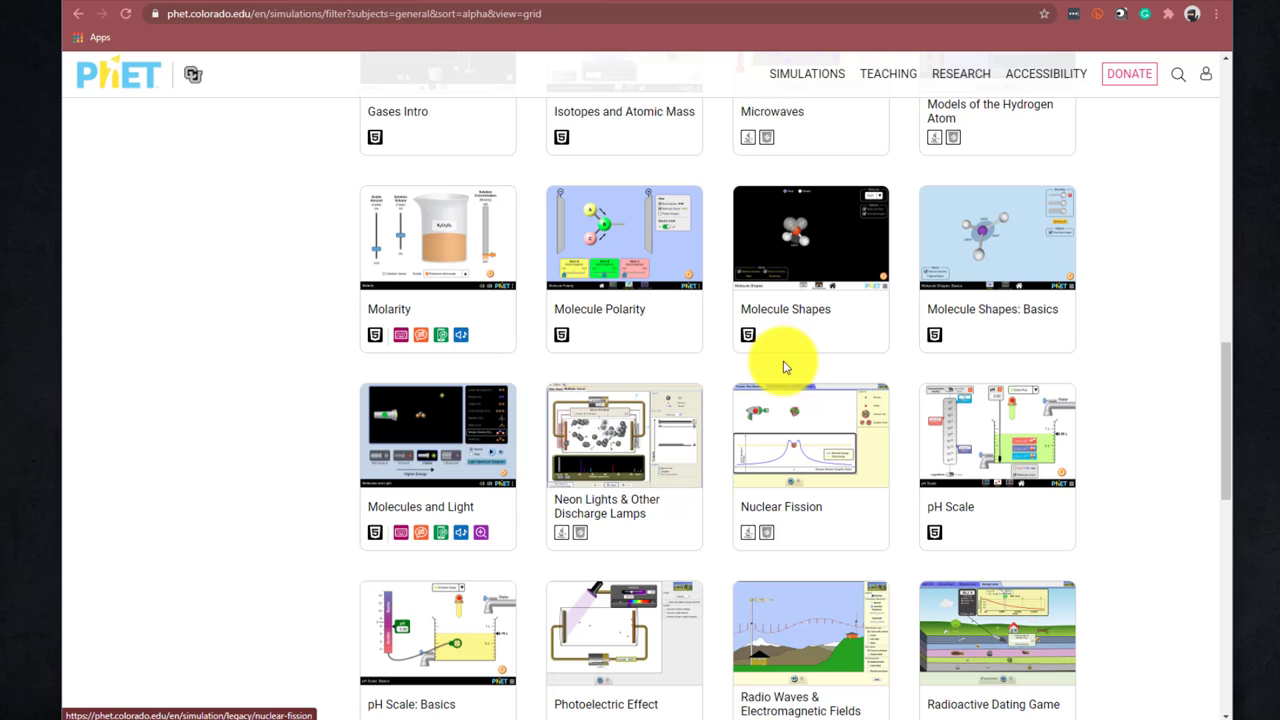
{"action": "mouse_move", "coordinate": [792, 316]}
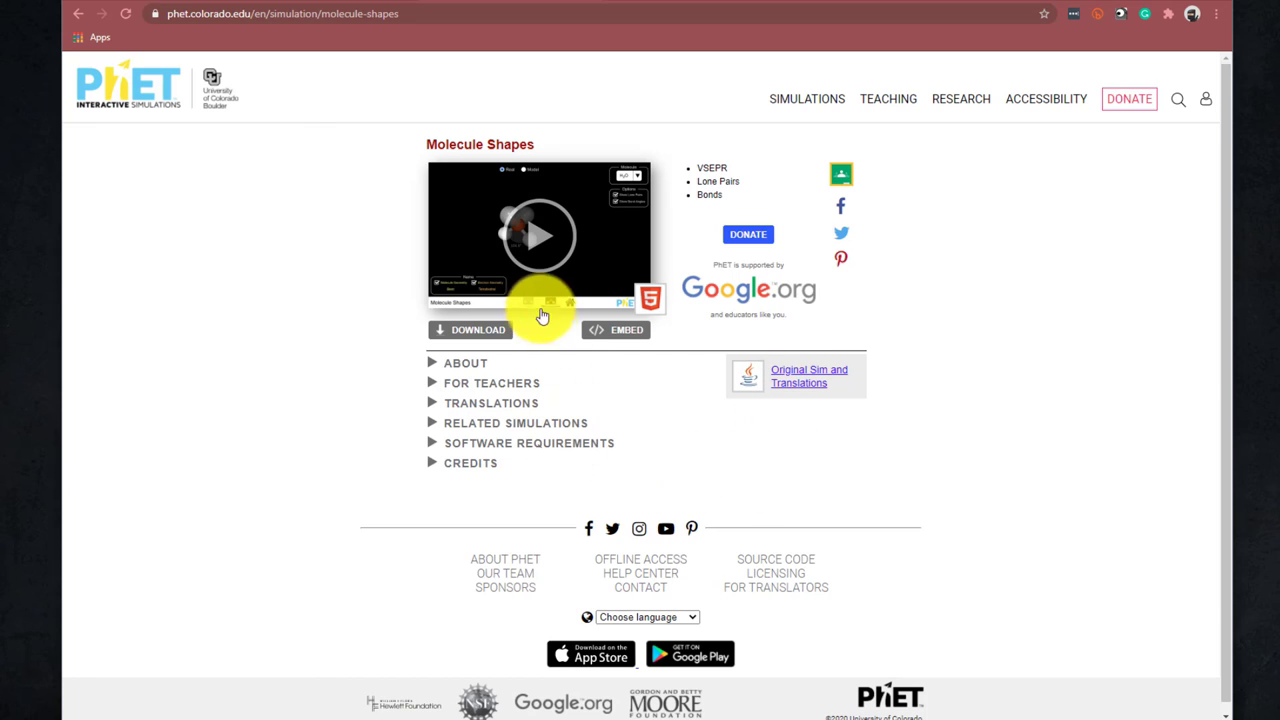
{"action": "mouse_move", "coordinate": [538, 236]}
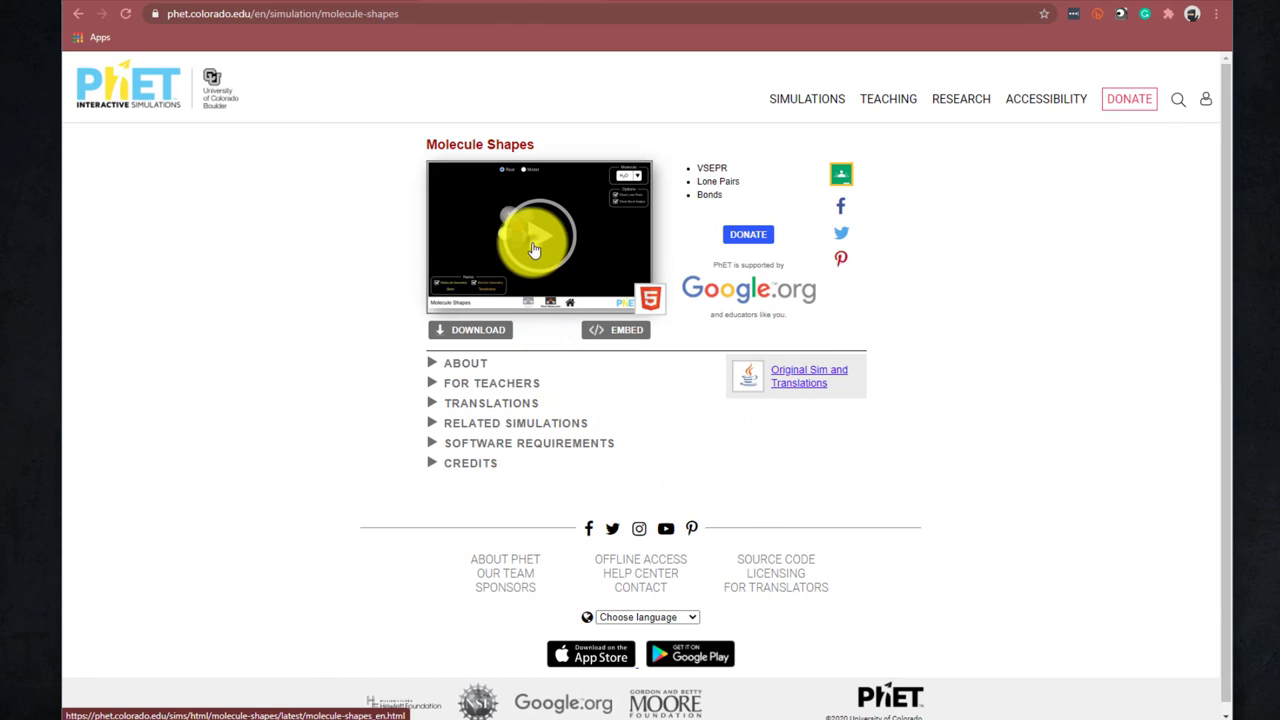
Launch the Molecule Shapes simulation to its opening screen with Model and Real Molecules
{"action": "left_click", "coordinate": [538, 236]}
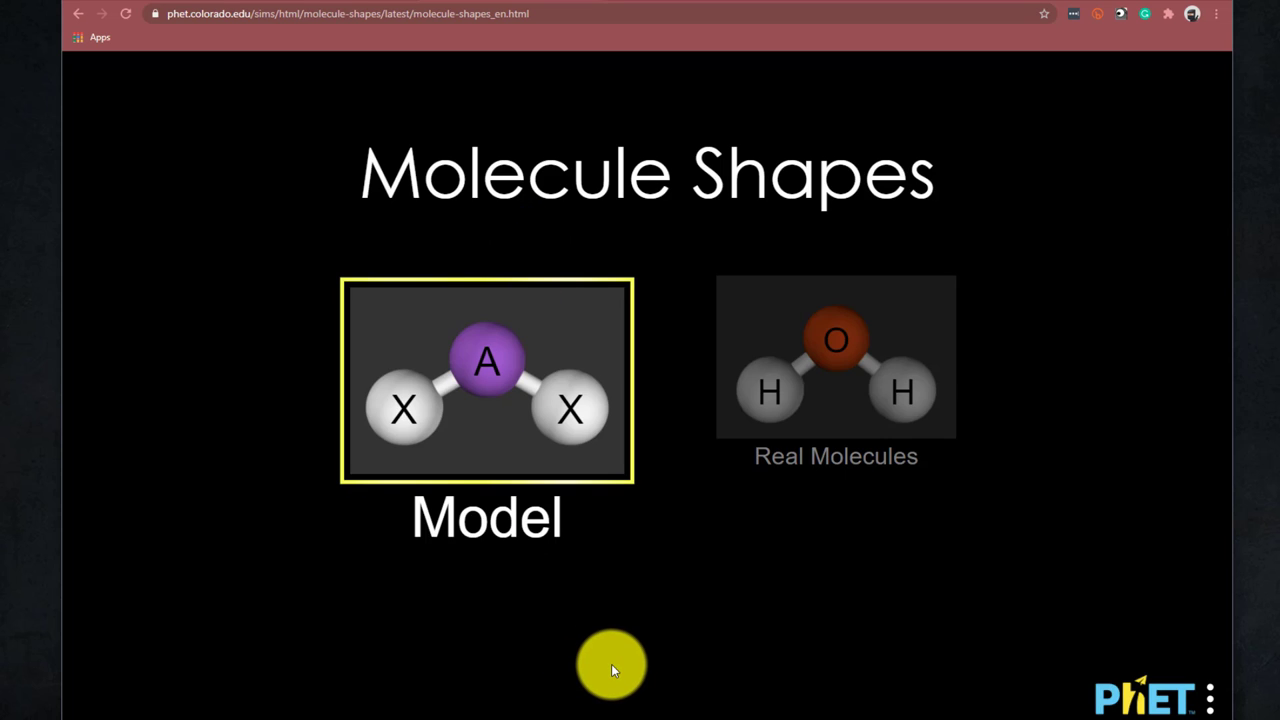
{"action": "mouse_move", "coordinate": [604, 584]}
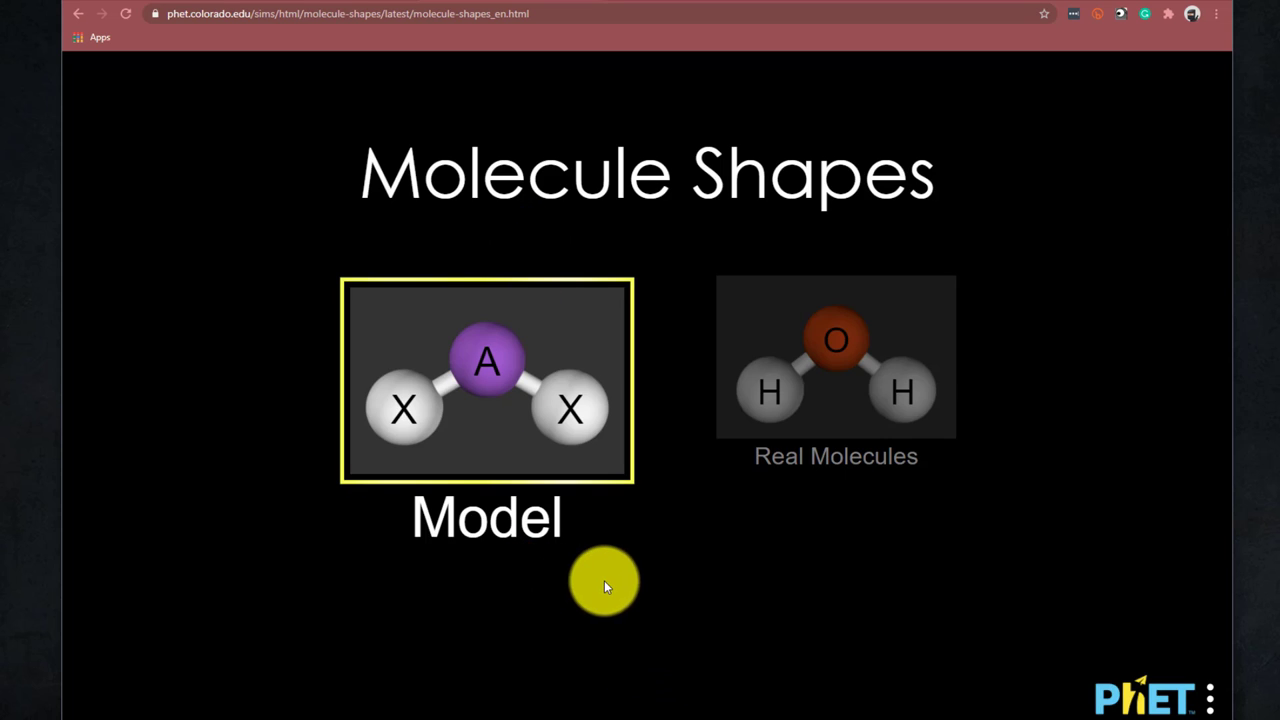
{"action": "mouse_move", "coordinate": [764, 596]}
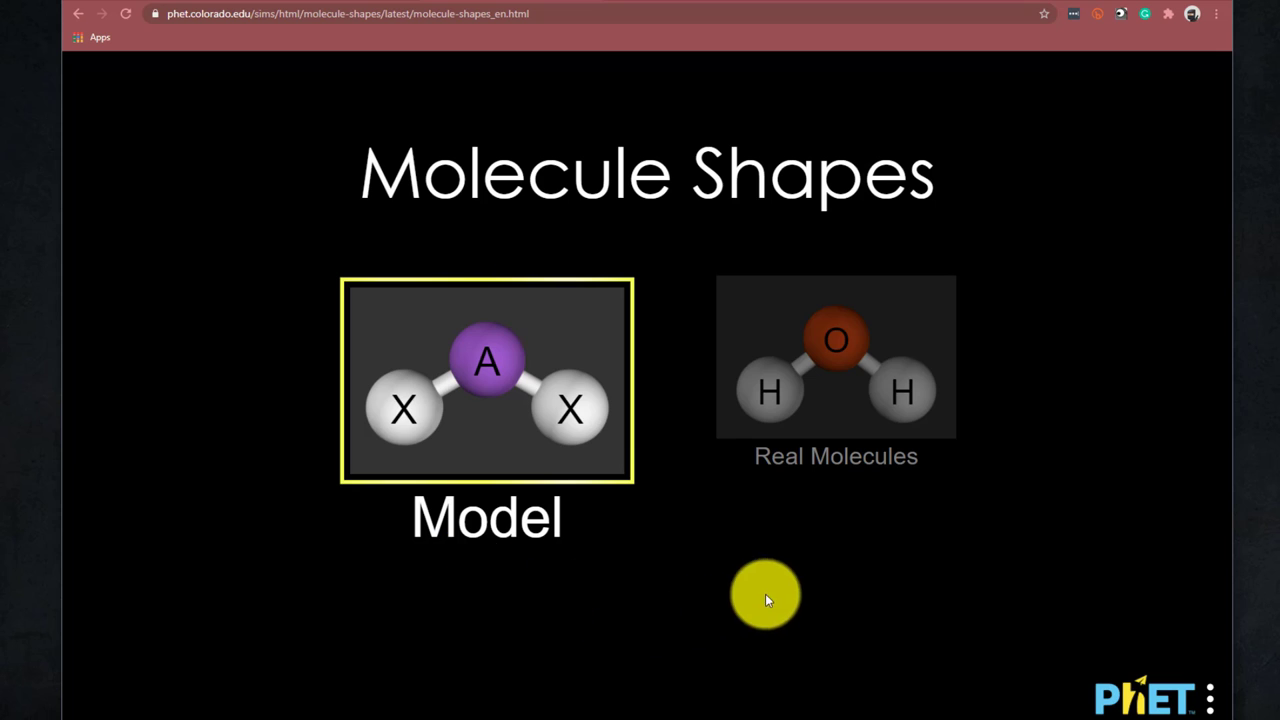
{"action": "mouse_move", "coordinate": [816, 500]}
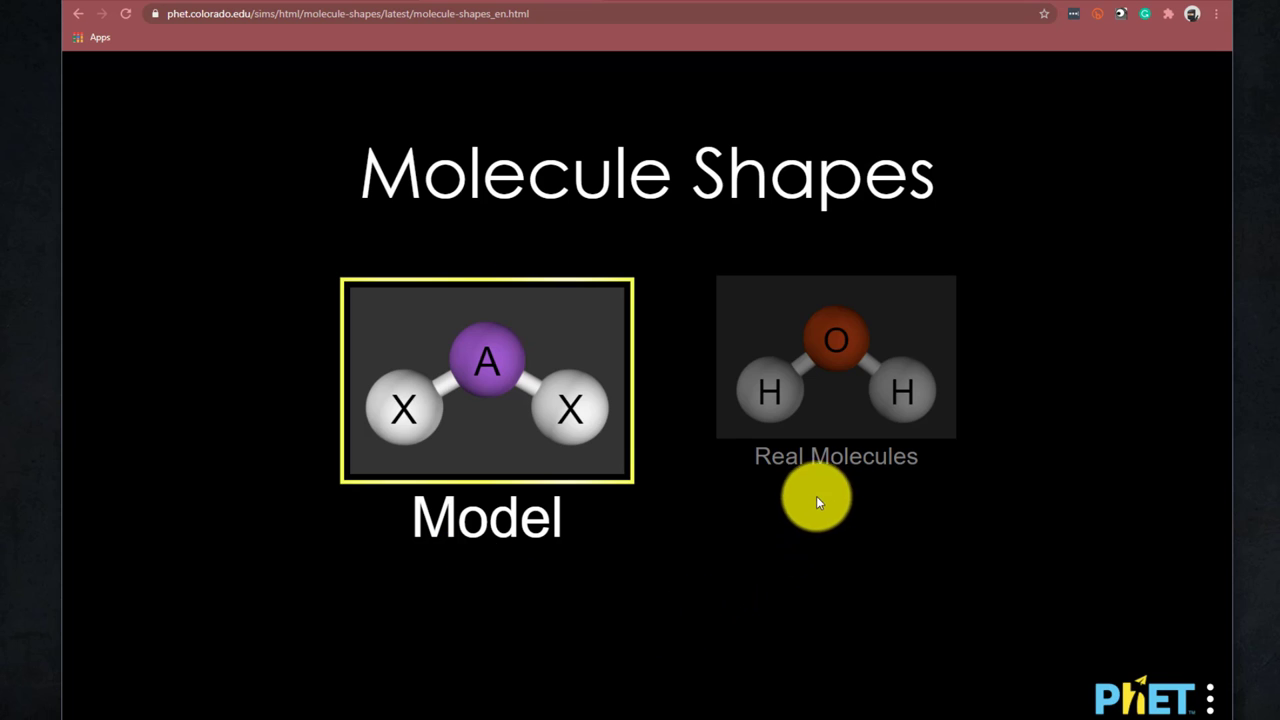
{"action": "mouse_move", "coordinate": [520, 476]}
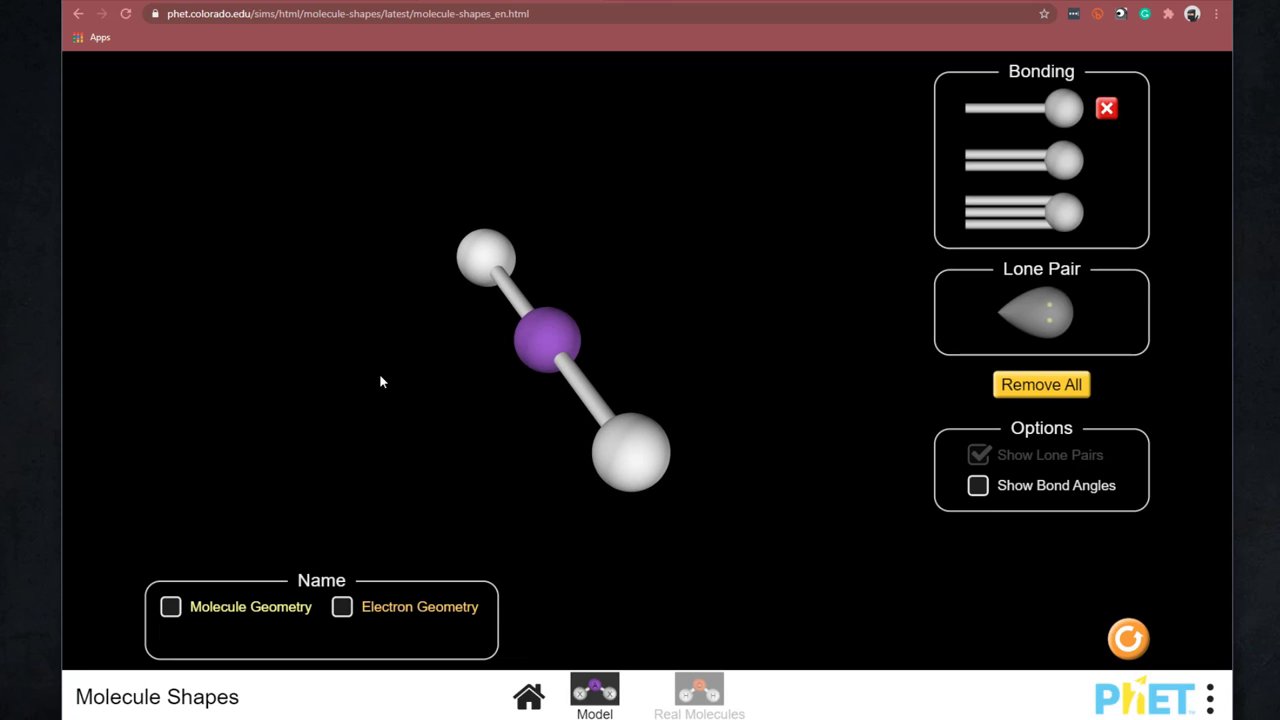
Attach single-bonded atoms to the central atom and rotate it to a linear view
{"action": "right_click", "coordinate": [380, 392]}
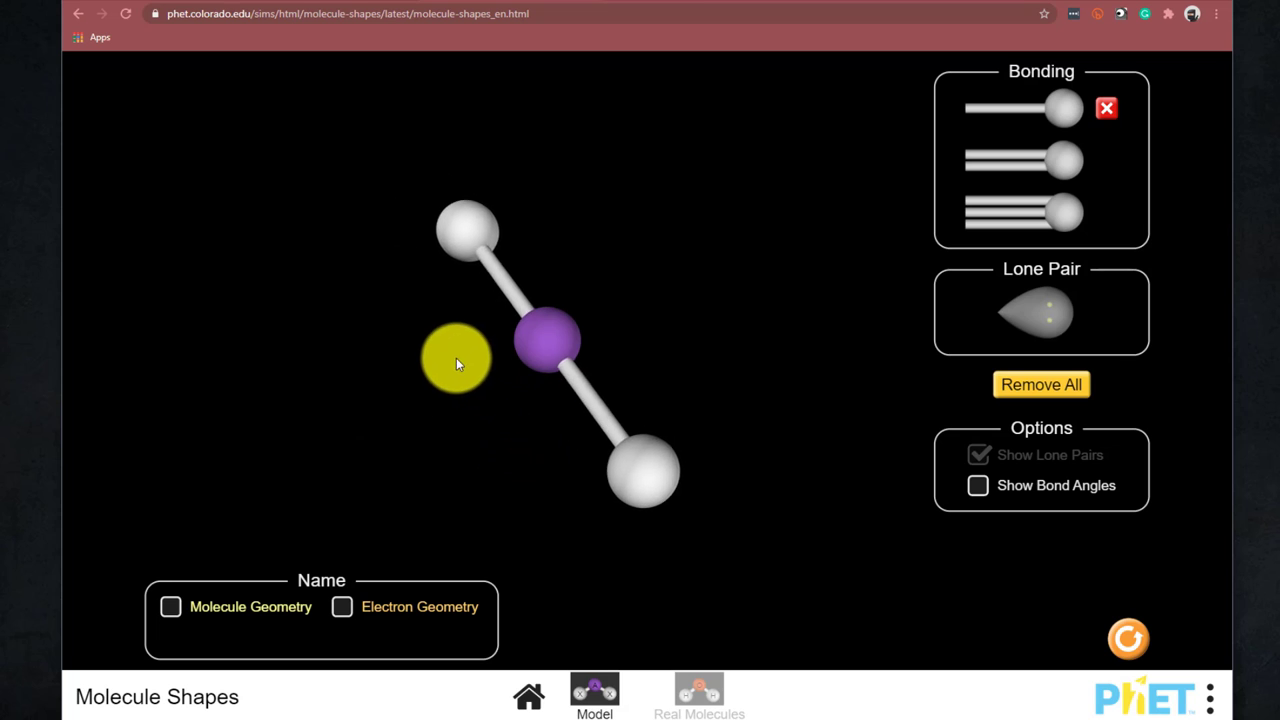
{"action": "left_click_drag", "start_coordinate": [456, 358], "coordinate": [672, 388]}
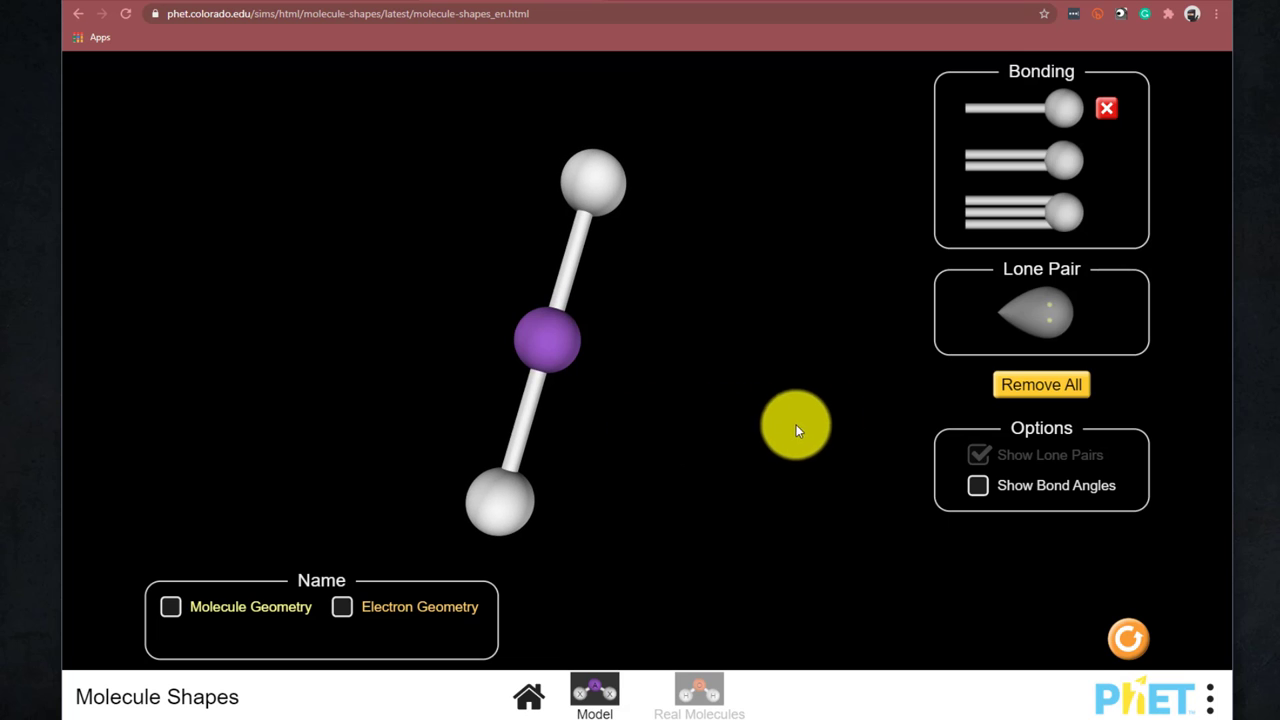
{"action": "left_click_drag", "start_coordinate": [796, 424], "coordinate": [1024, 130]}
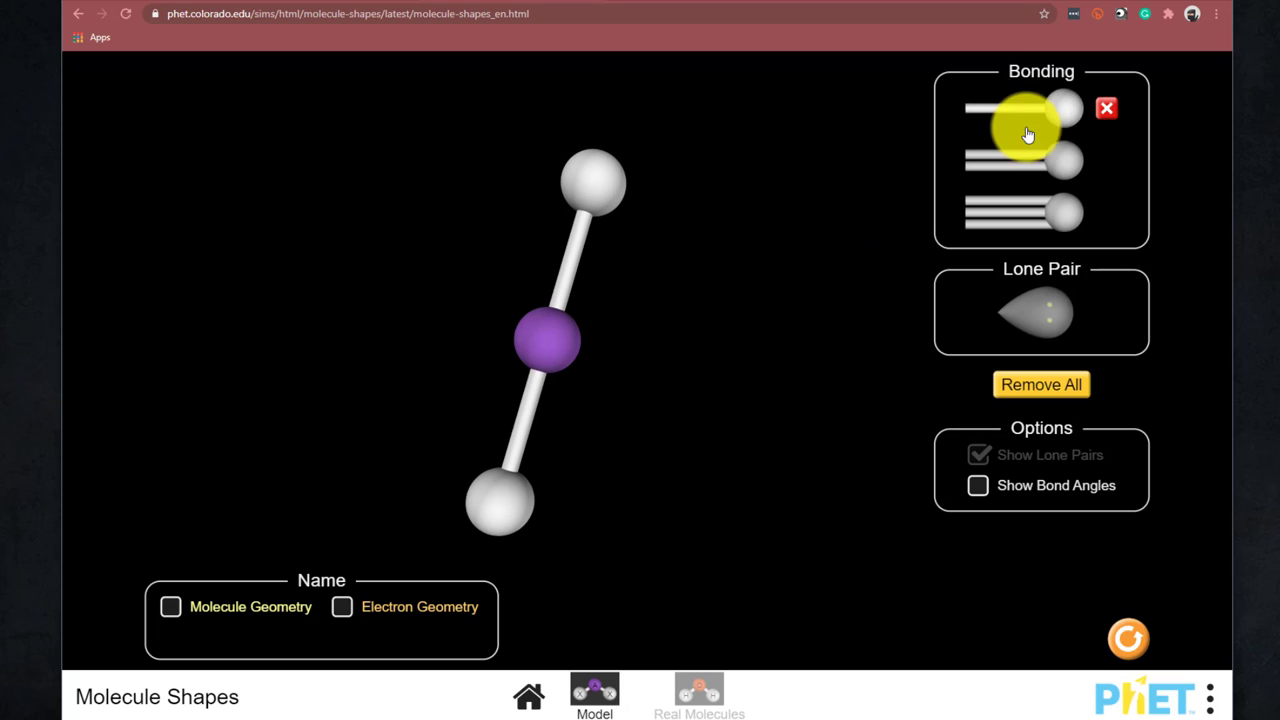
{"action": "mouse_move", "coordinate": [916, 280]}
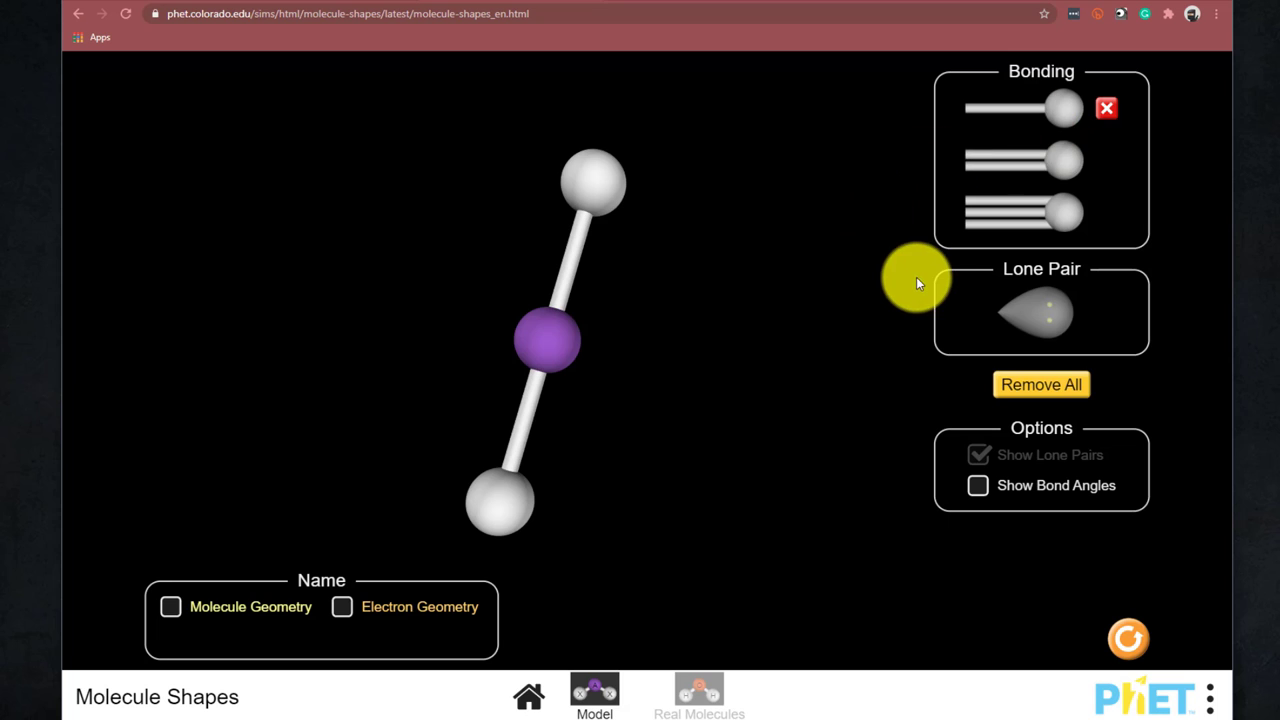
{"action": "mouse_move", "coordinate": [976, 296]}
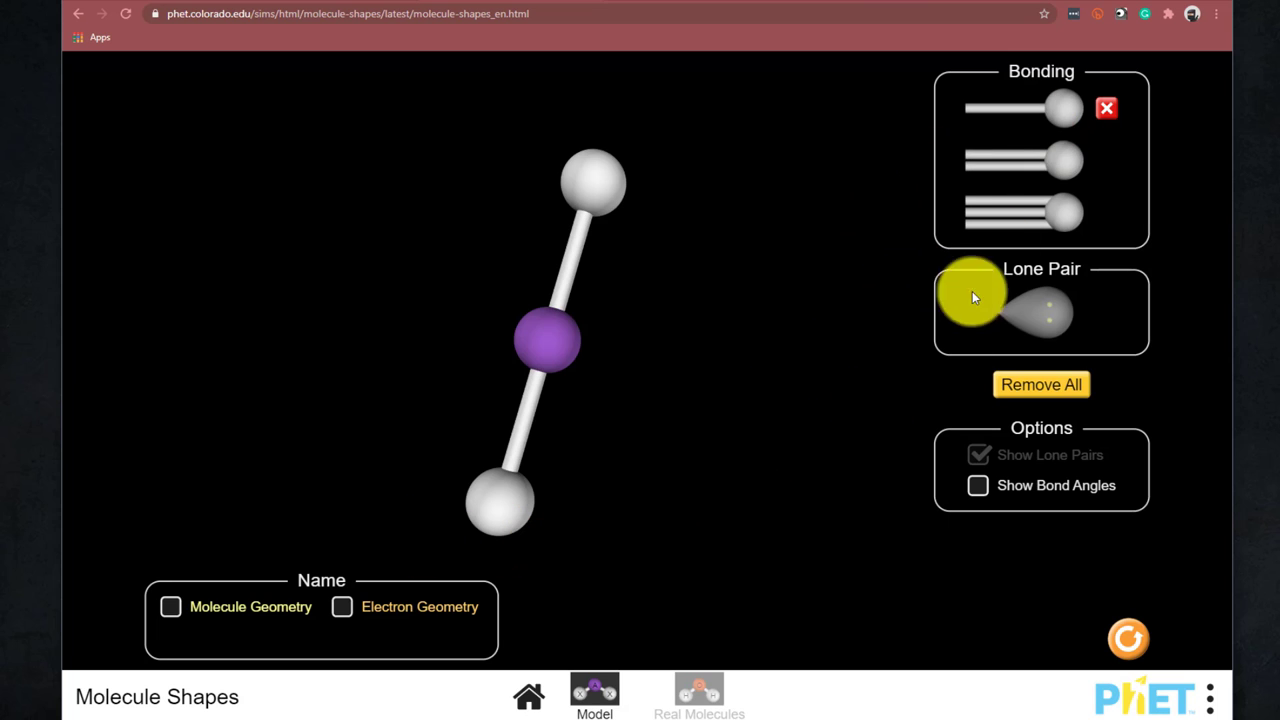
Remove both single-bonded atoms and attach double-bonded atoms to the central atom
{"action": "left_click", "coordinate": [1106, 108]}
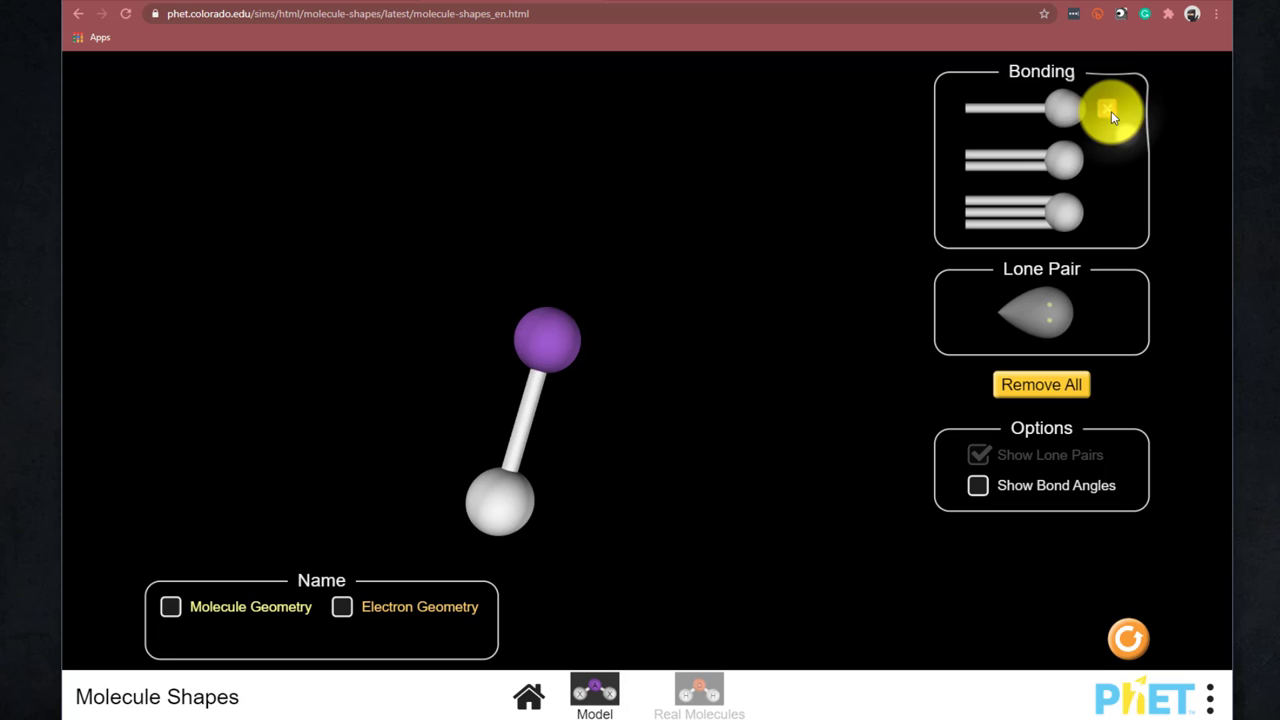
{"action": "left_click_drag", "start_coordinate": [1104, 108], "coordinate": [812, 300]}
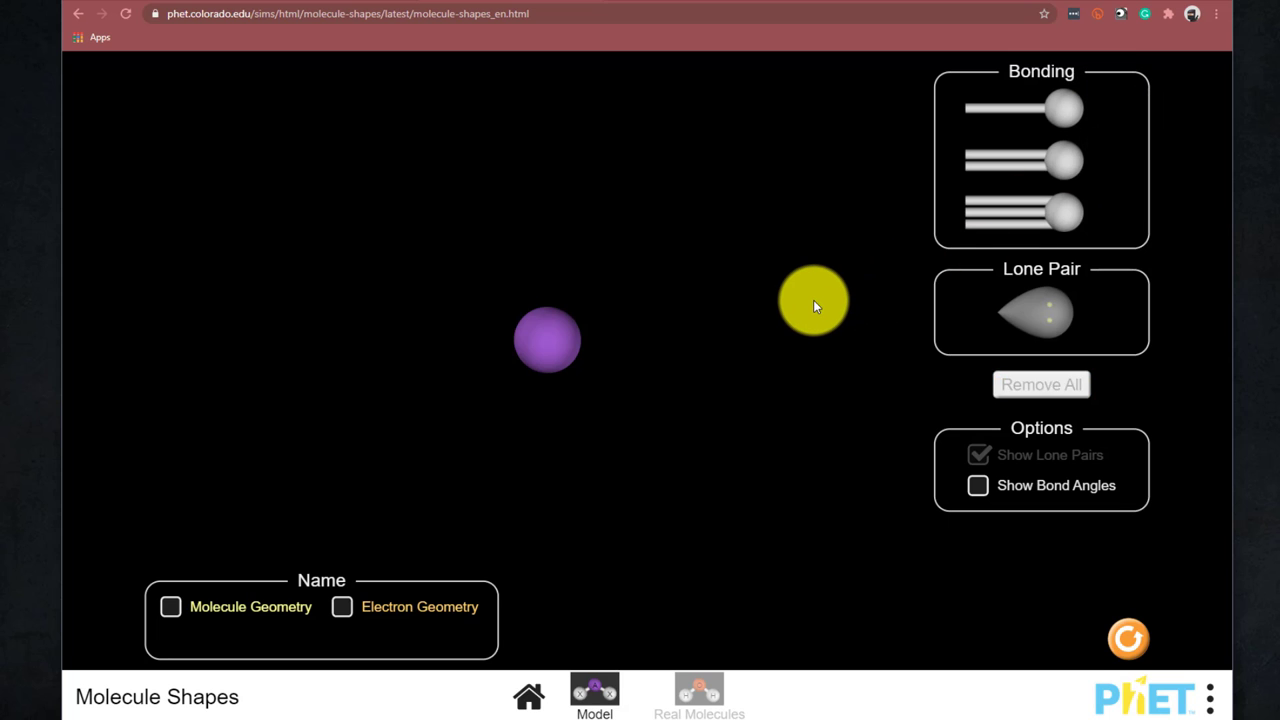
{"action": "left_click_drag", "start_coordinate": [812, 300], "coordinate": [1040, 160]}
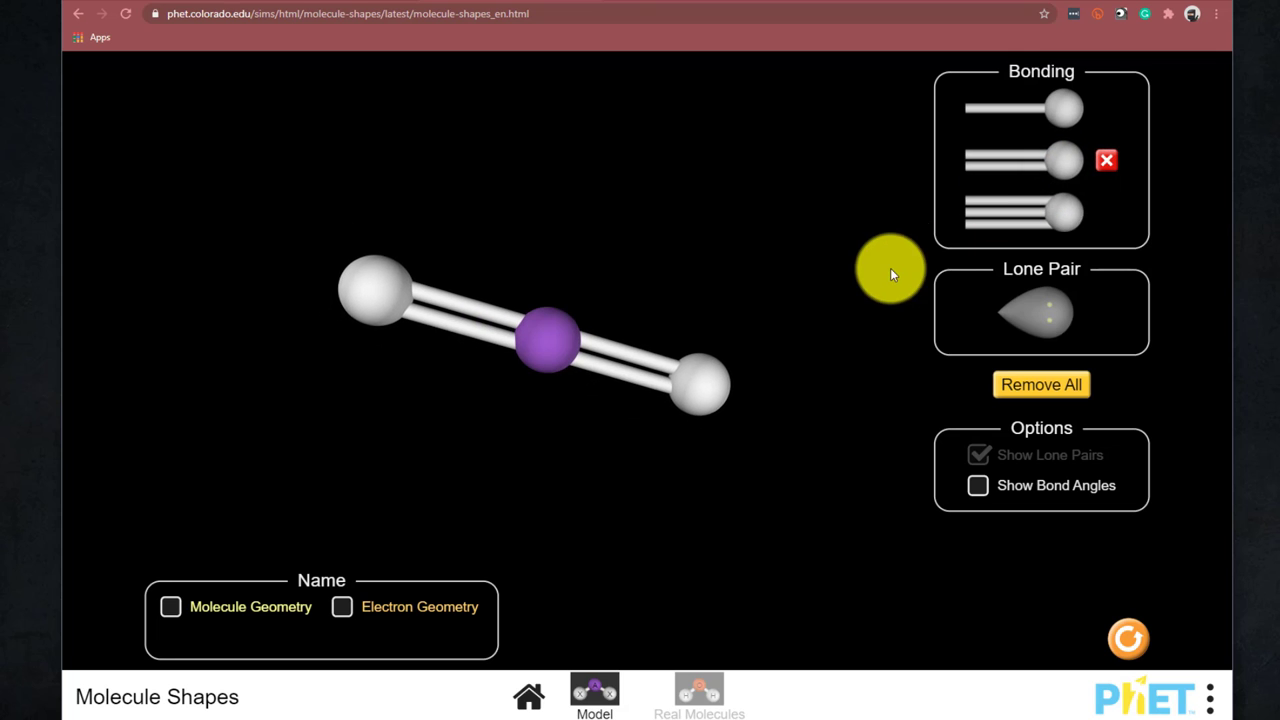
Rotate the double-bonded molecule through end-on and upright views to show its straight arrangement
{"action": "left_click_drag", "start_coordinate": [890, 270], "coordinate": [720, 456]}
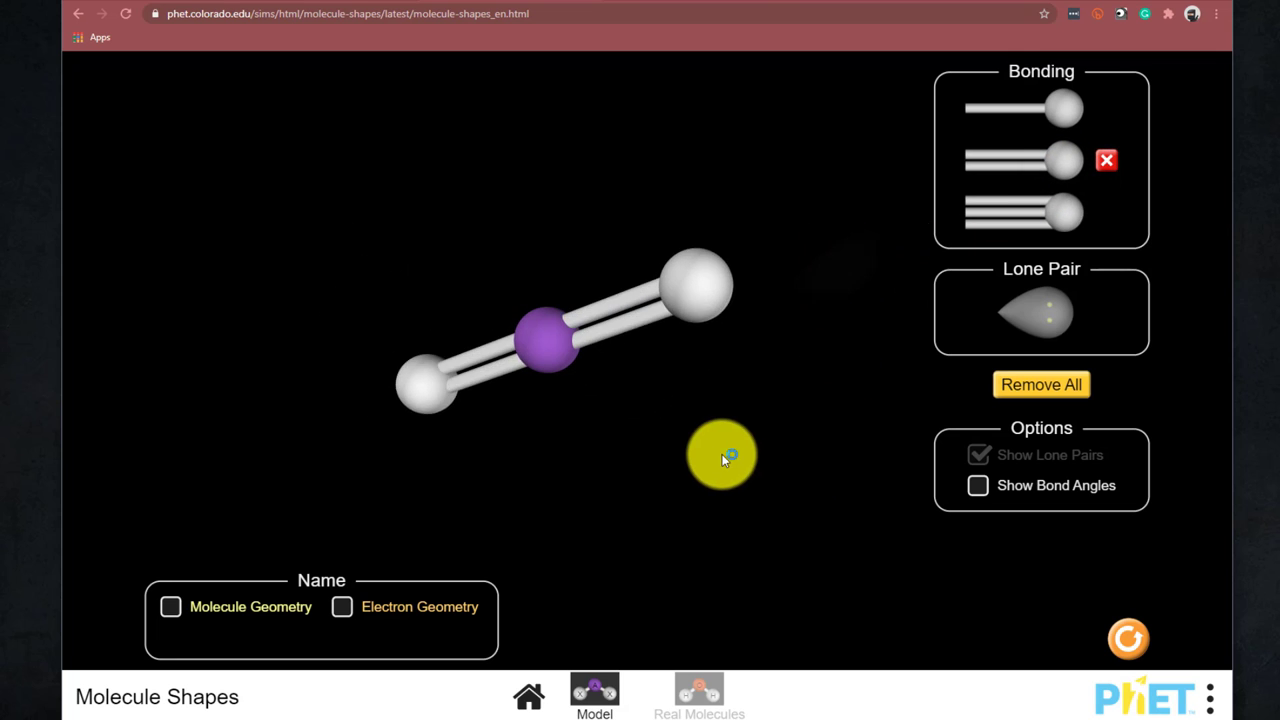
{"action": "left_click_drag", "start_coordinate": [720, 456], "coordinate": [536, 470]}
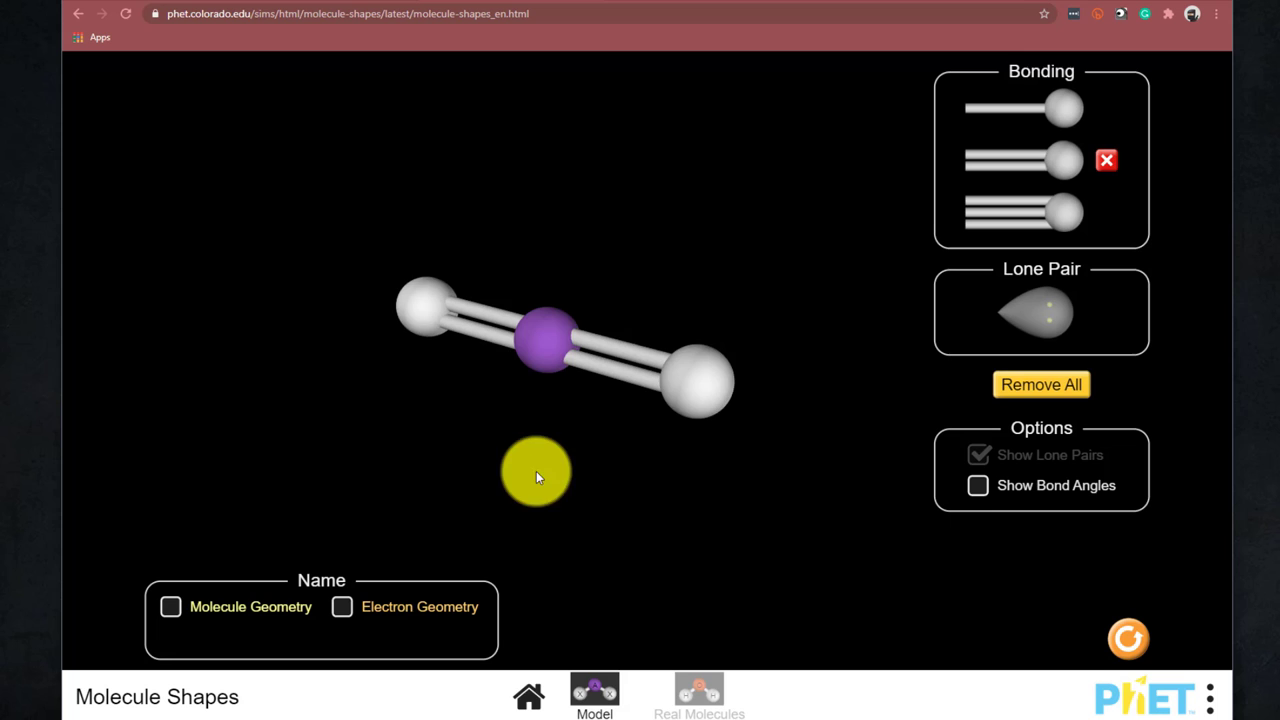
{"action": "left_click_drag", "start_coordinate": [536, 472], "coordinate": [484, 368]}
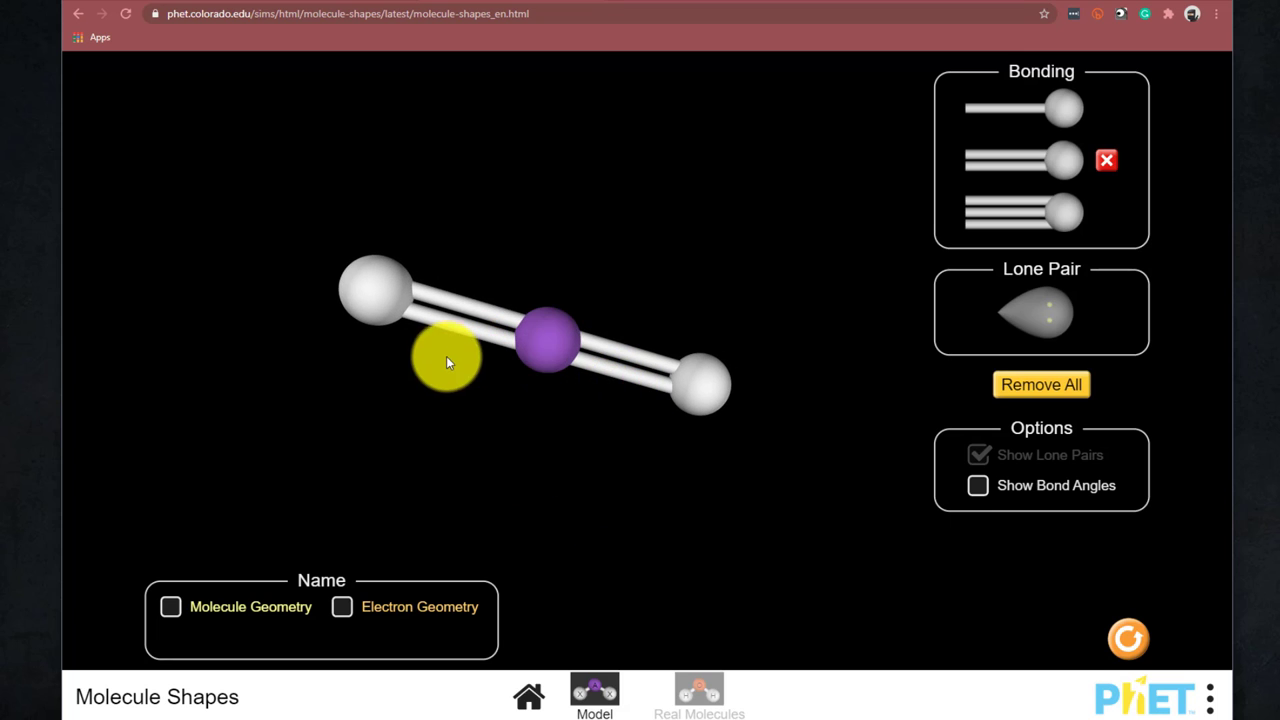
{"action": "left_click_drag", "start_coordinate": [444, 360], "coordinate": [390, 300]}
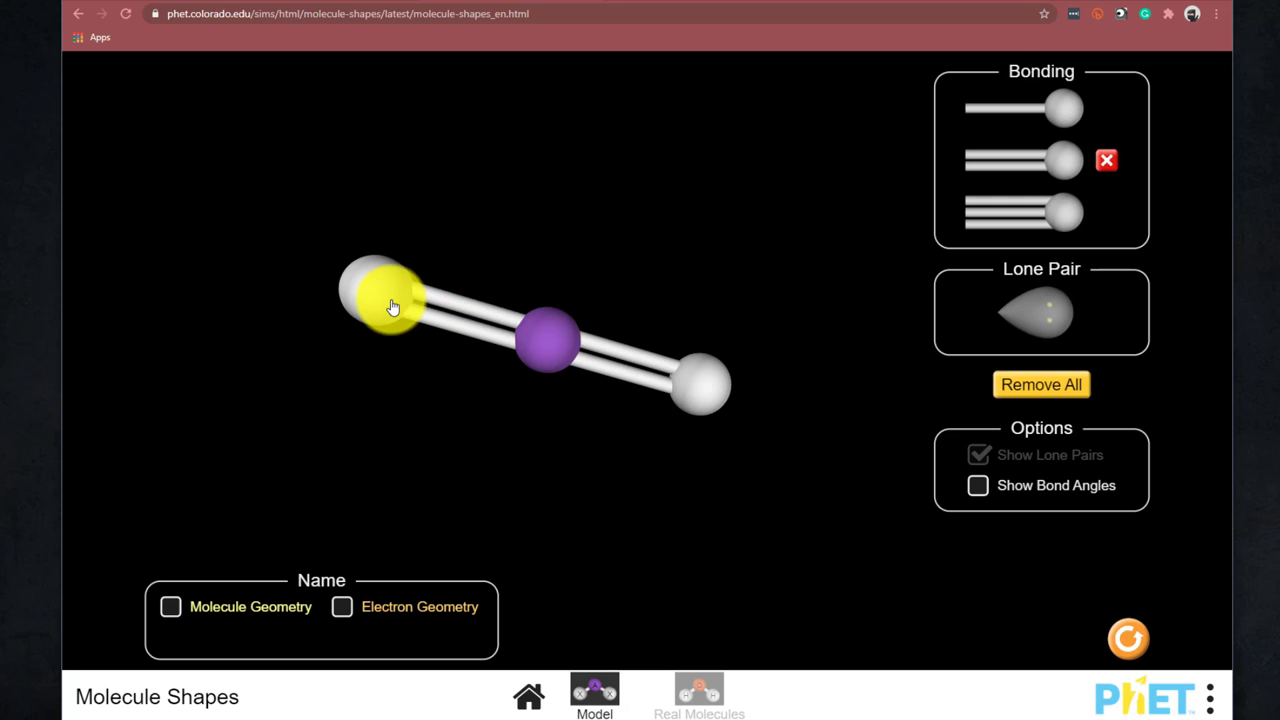
{"action": "left_click_drag", "start_coordinate": [390, 304], "coordinate": [584, 384]}
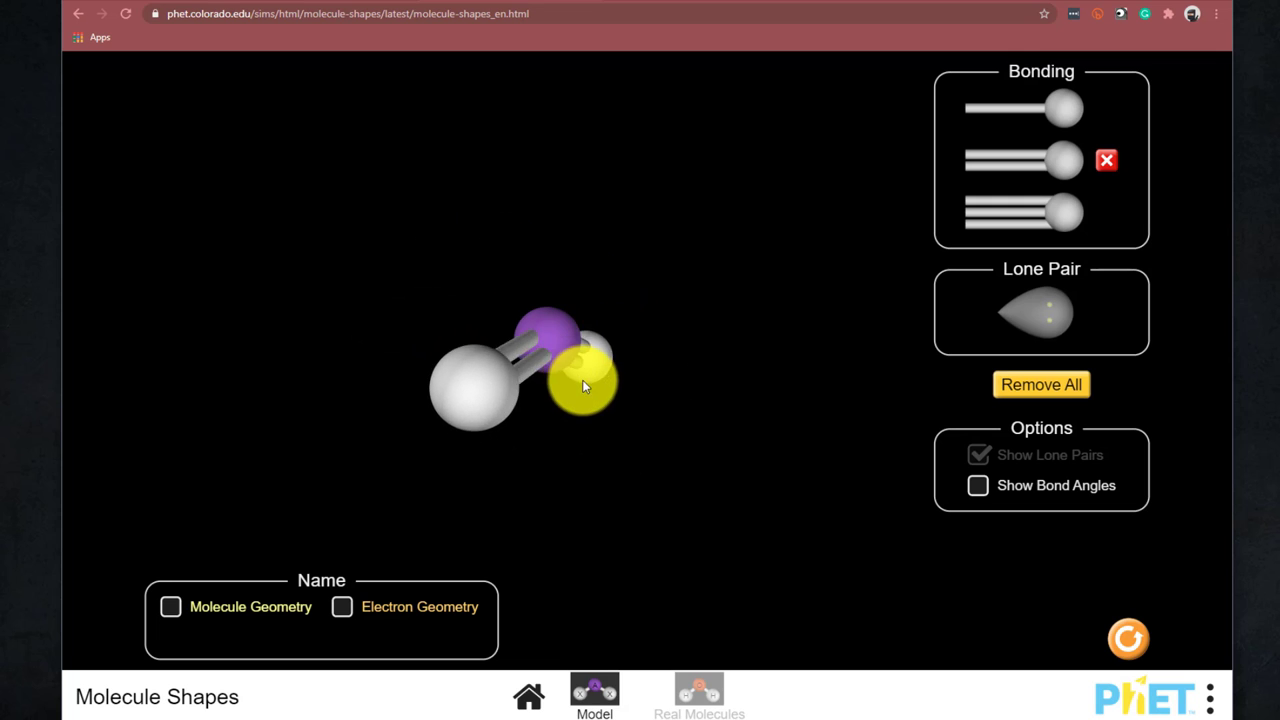
{"action": "left_click_drag", "start_coordinate": [580, 384], "coordinate": [620, 384]}
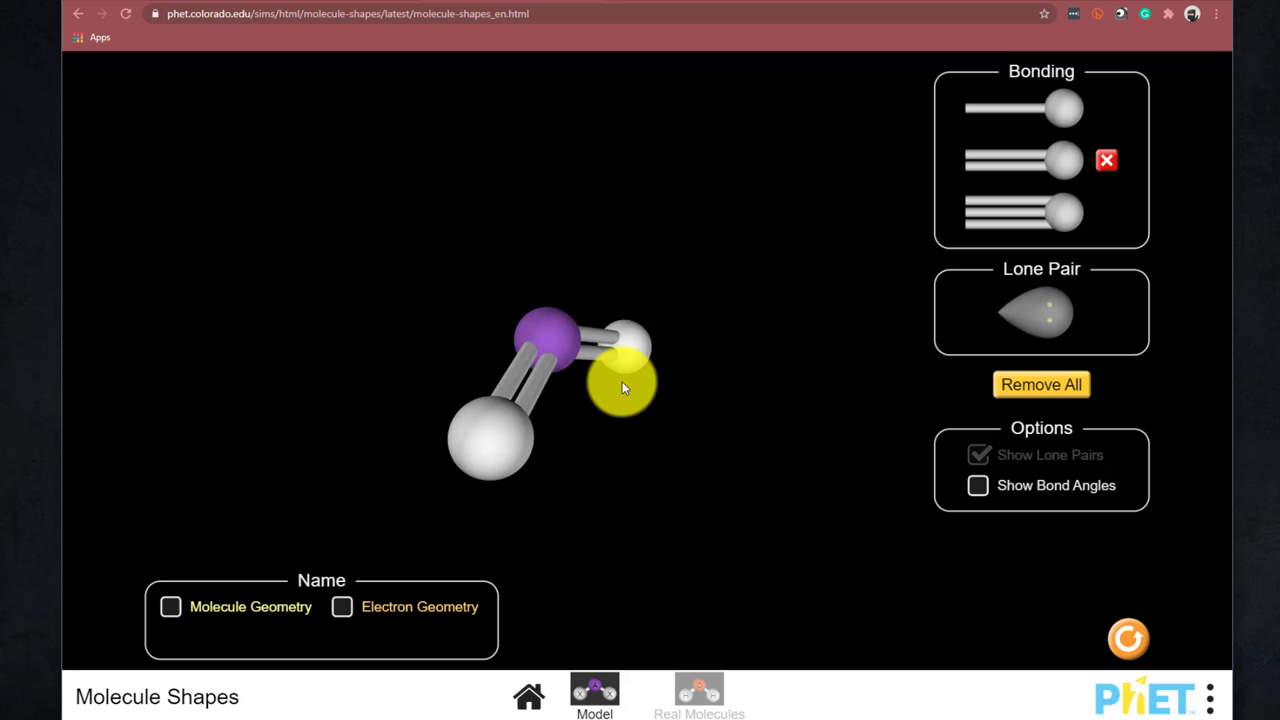
{"action": "left_click_drag", "start_coordinate": [620, 384], "coordinate": [544, 250]}
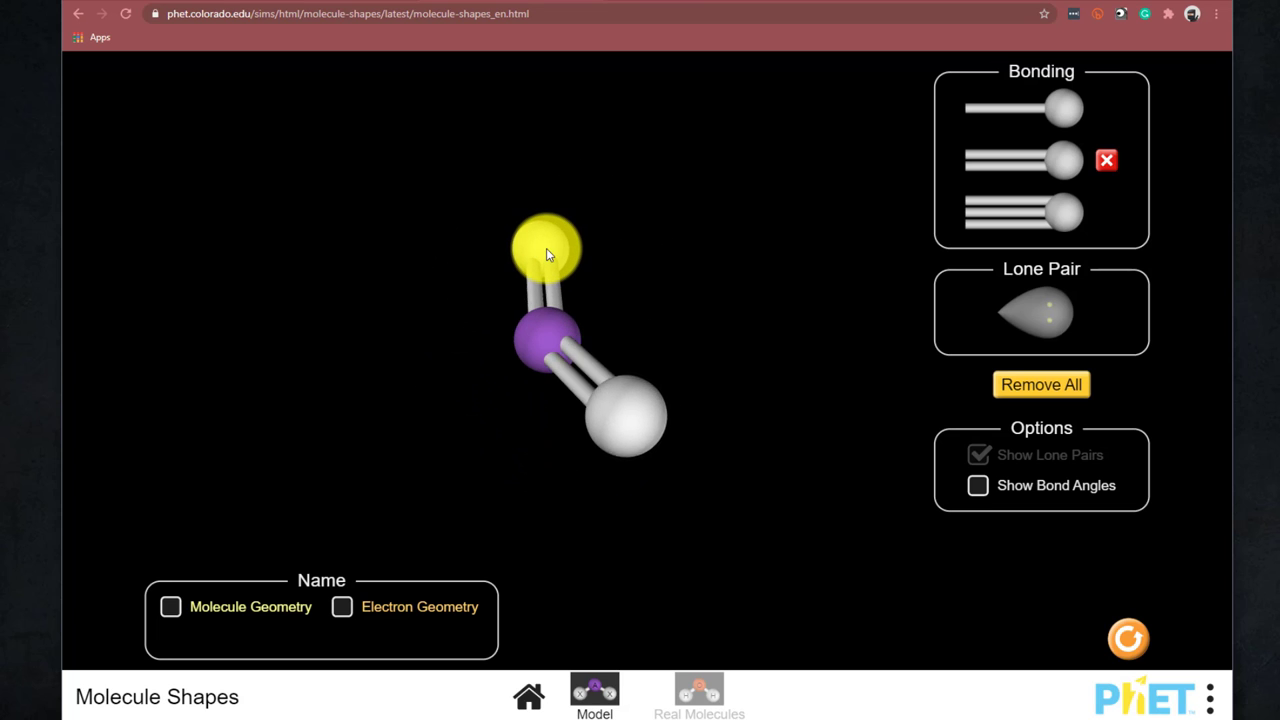
{"action": "left_click_drag", "start_coordinate": [548, 244], "coordinate": [720, 476]}
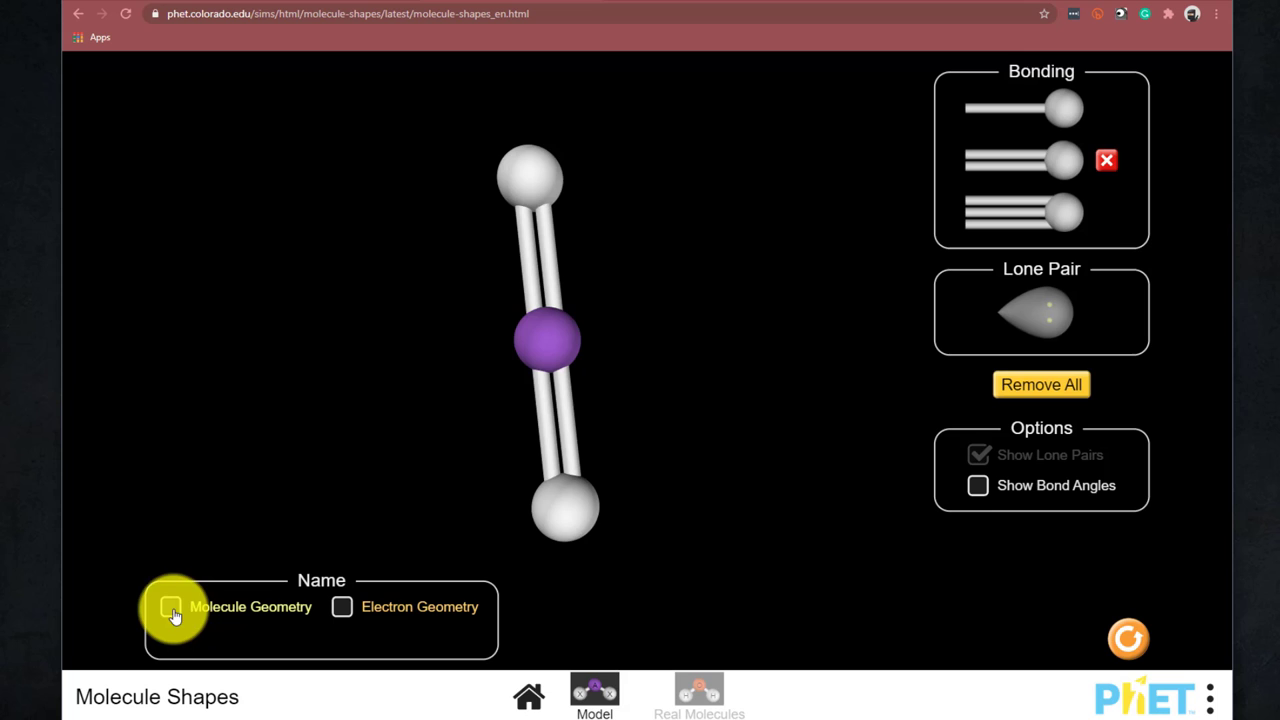
Show the Molecule Geometry and Electron Geometry names, both reading Linear
{"action": "left_click", "coordinate": [172, 608]}
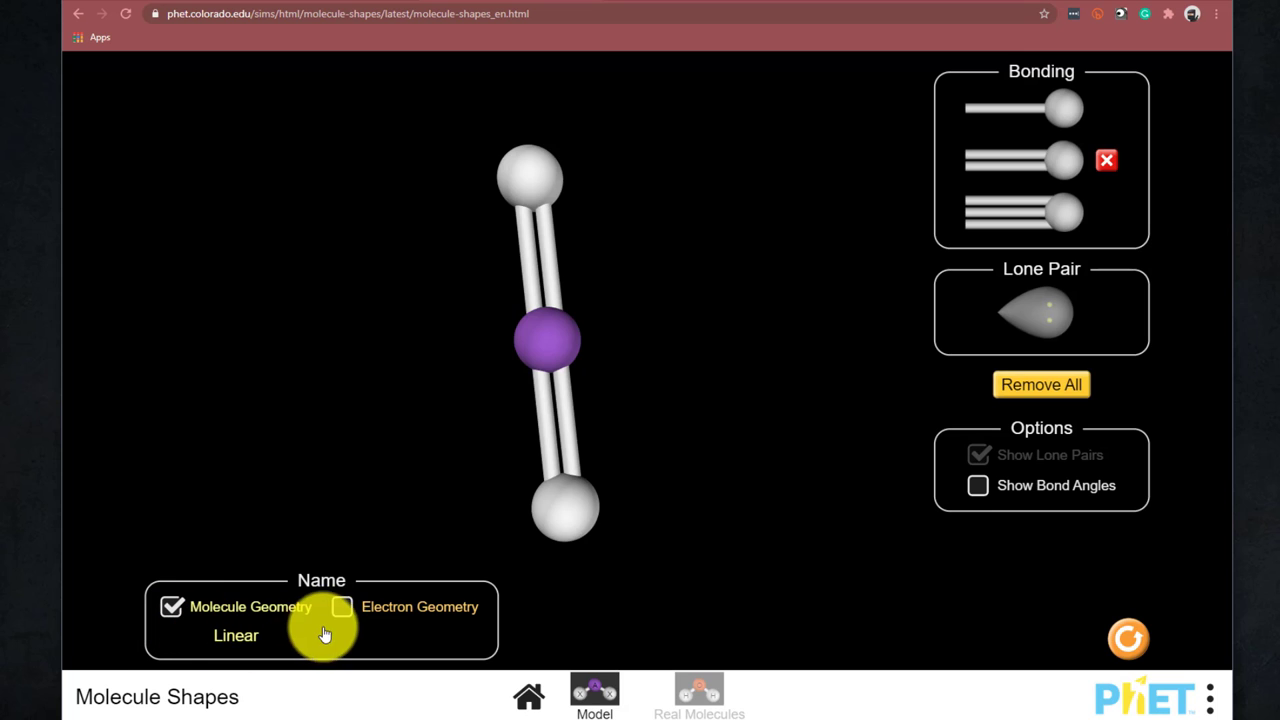
{"action": "left_click", "coordinate": [344, 608]}
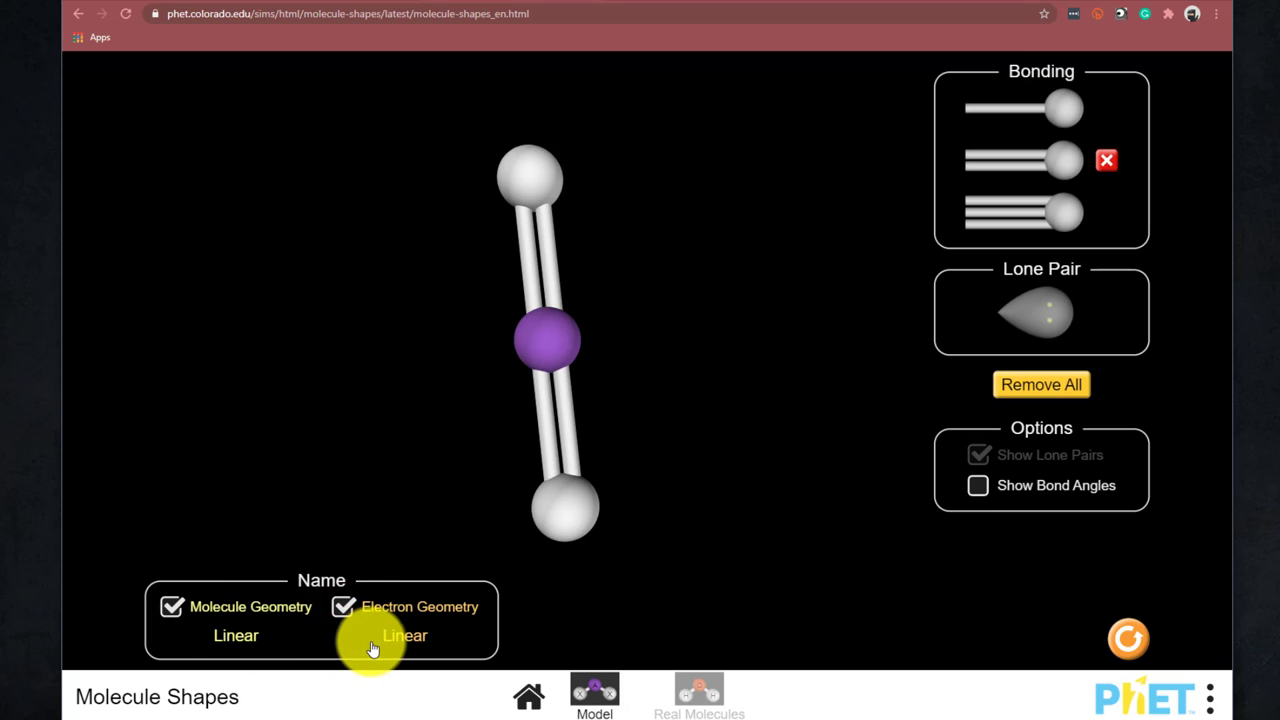
{"action": "mouse_move", "coordinate": [538, 656]}
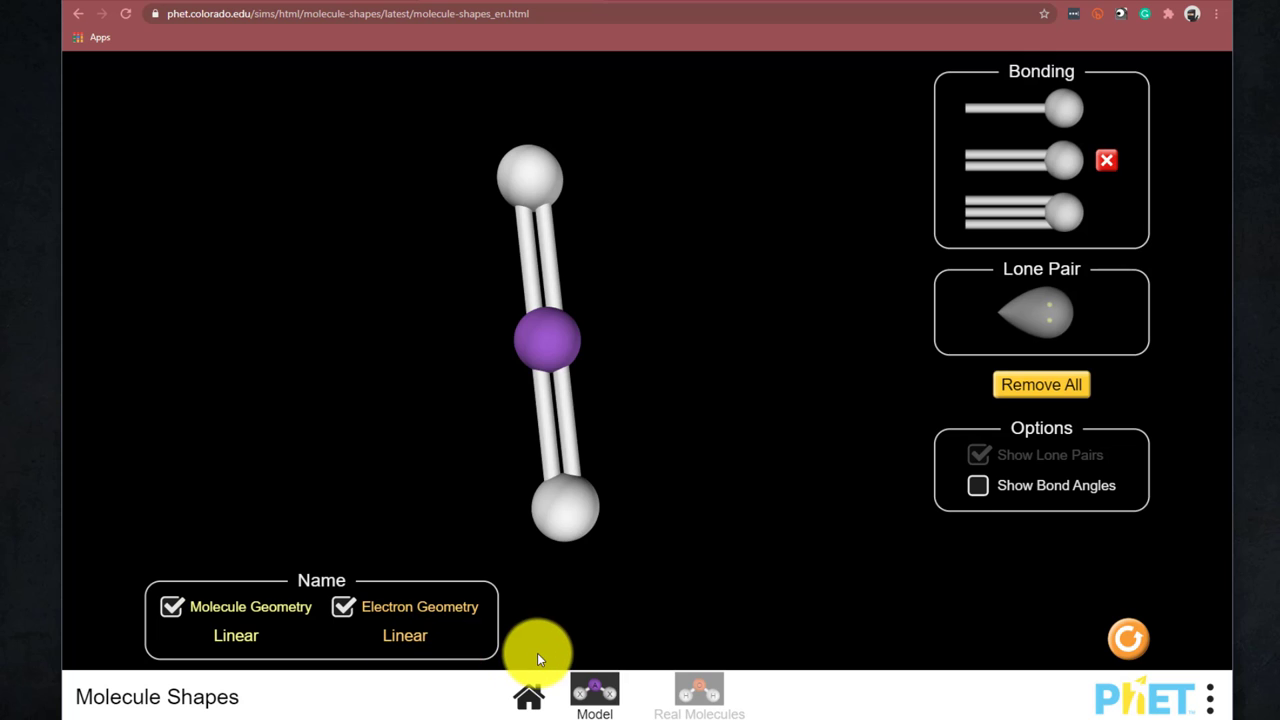
{"action": "mouse_move", "coordinate": [978, 486]}
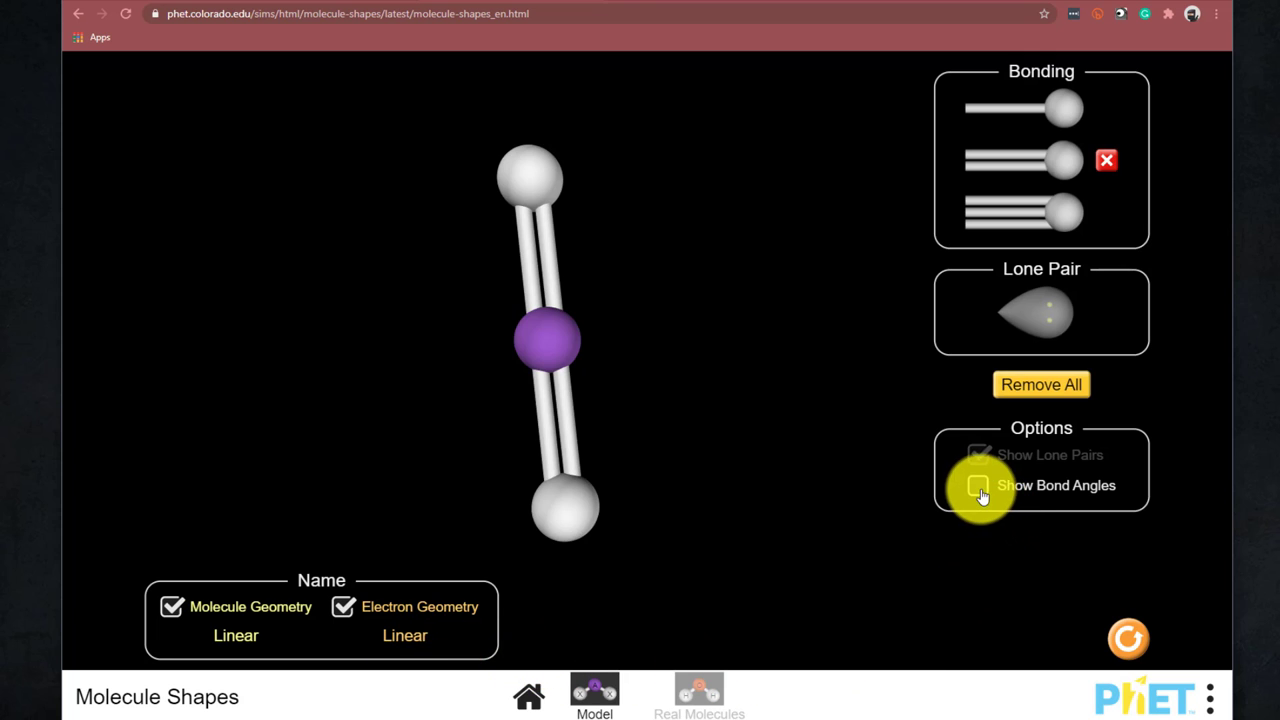
Show the 180.0° bond angle and rotate the molecule to view it from several sides
{"action": "left_click", "coordinate": [980, 486]}
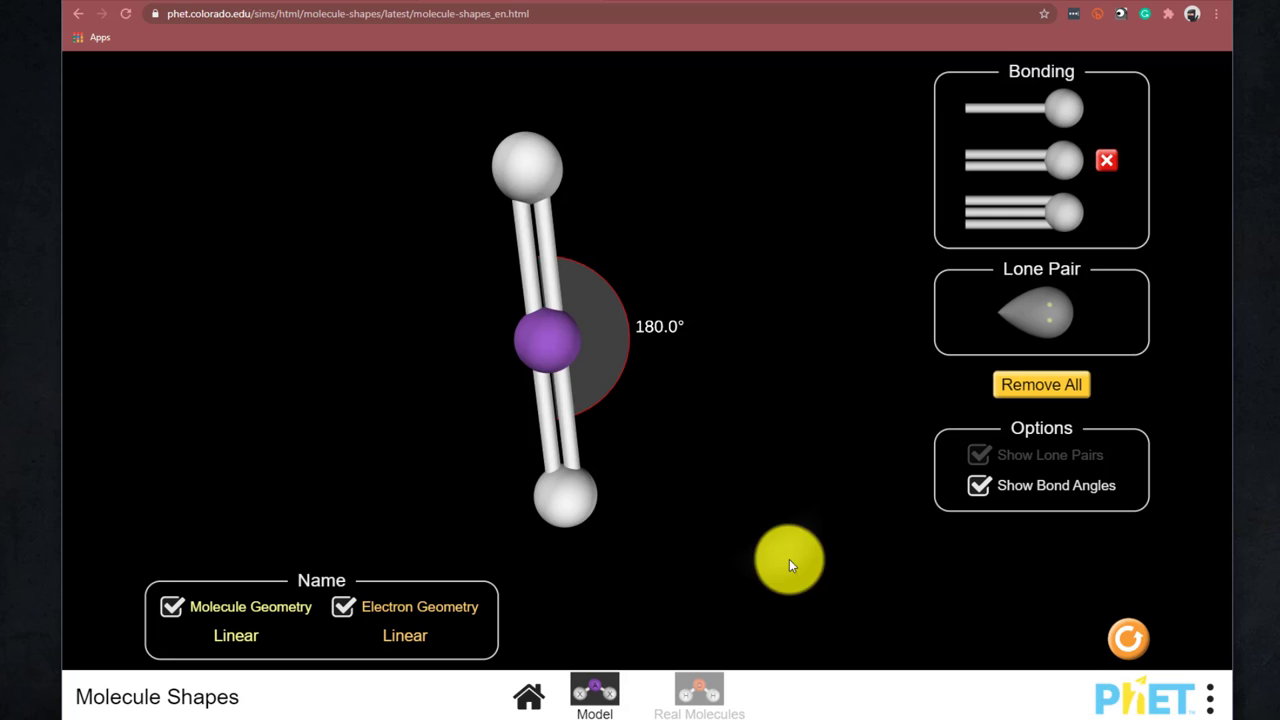
{"action": "left_click_drag", "start_coordinate": [790, 560], "coordinate": [556, 236]}
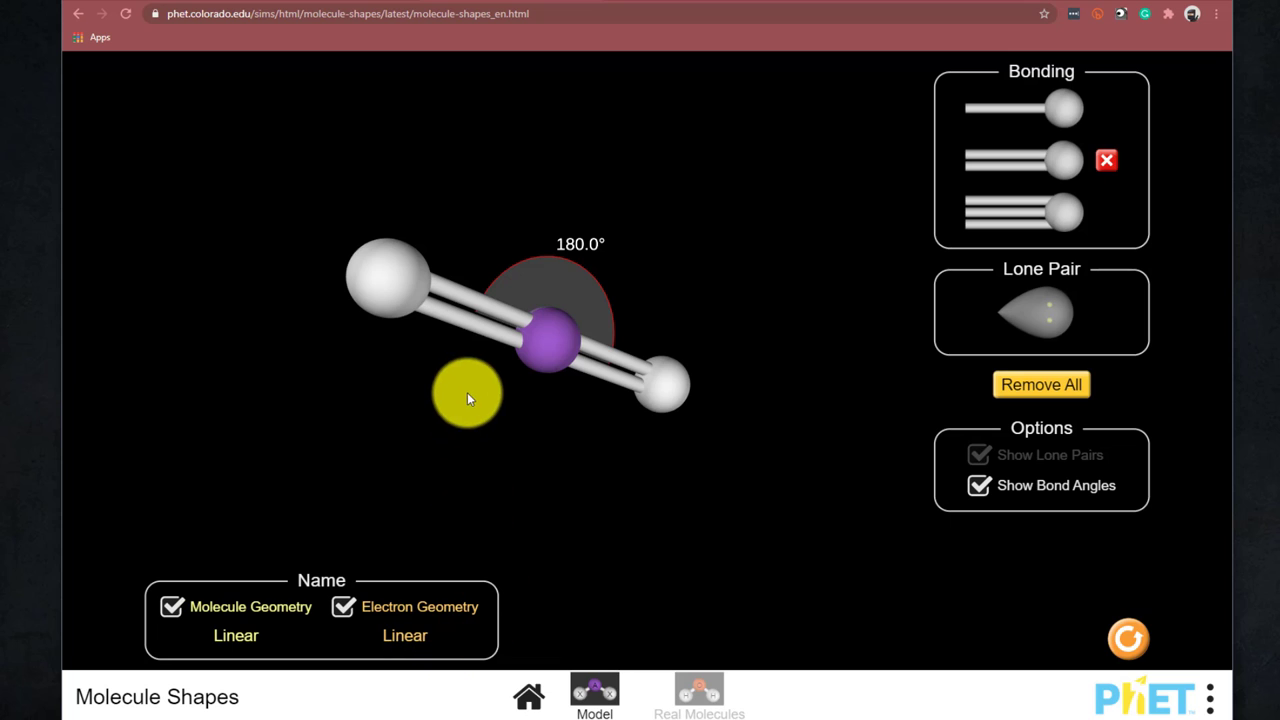
{"action": "left_click_drag", "start_coordinate": [468, 392], "coordinate": [616, 350]}
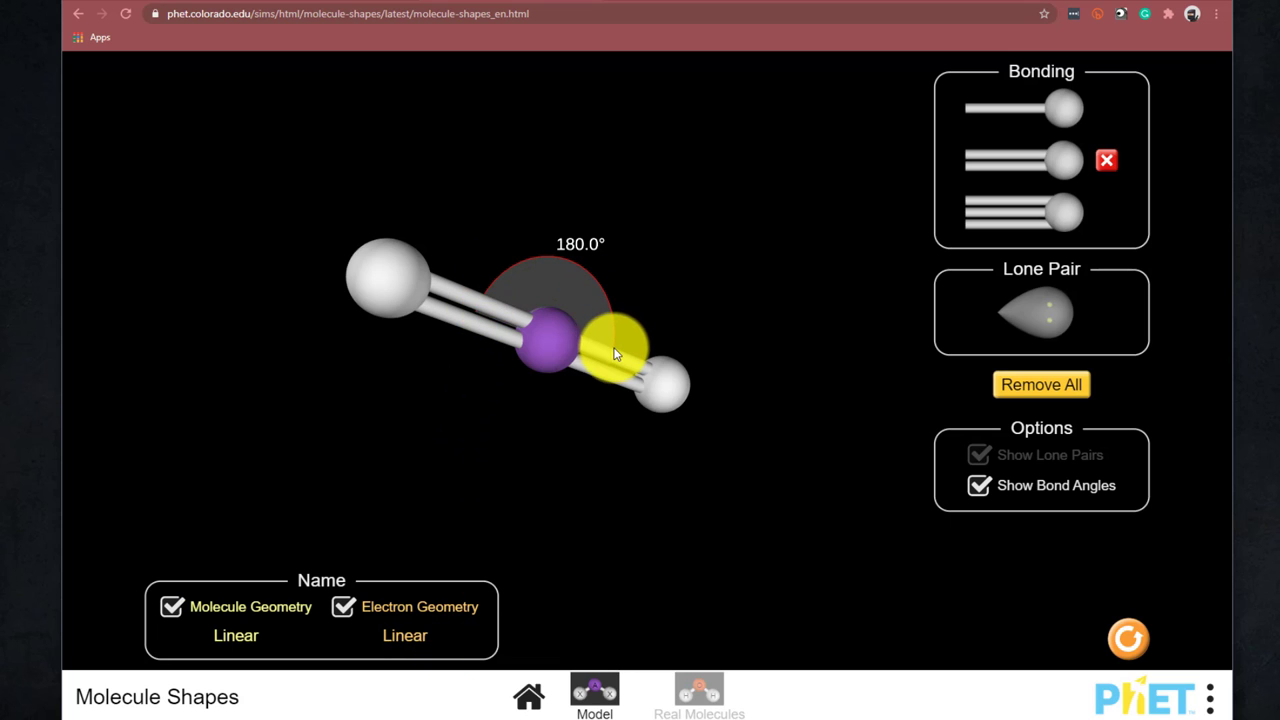
{"action": "left_click_drag", "start_coordinate": [616, 350], "coordinate": [490, 344]}
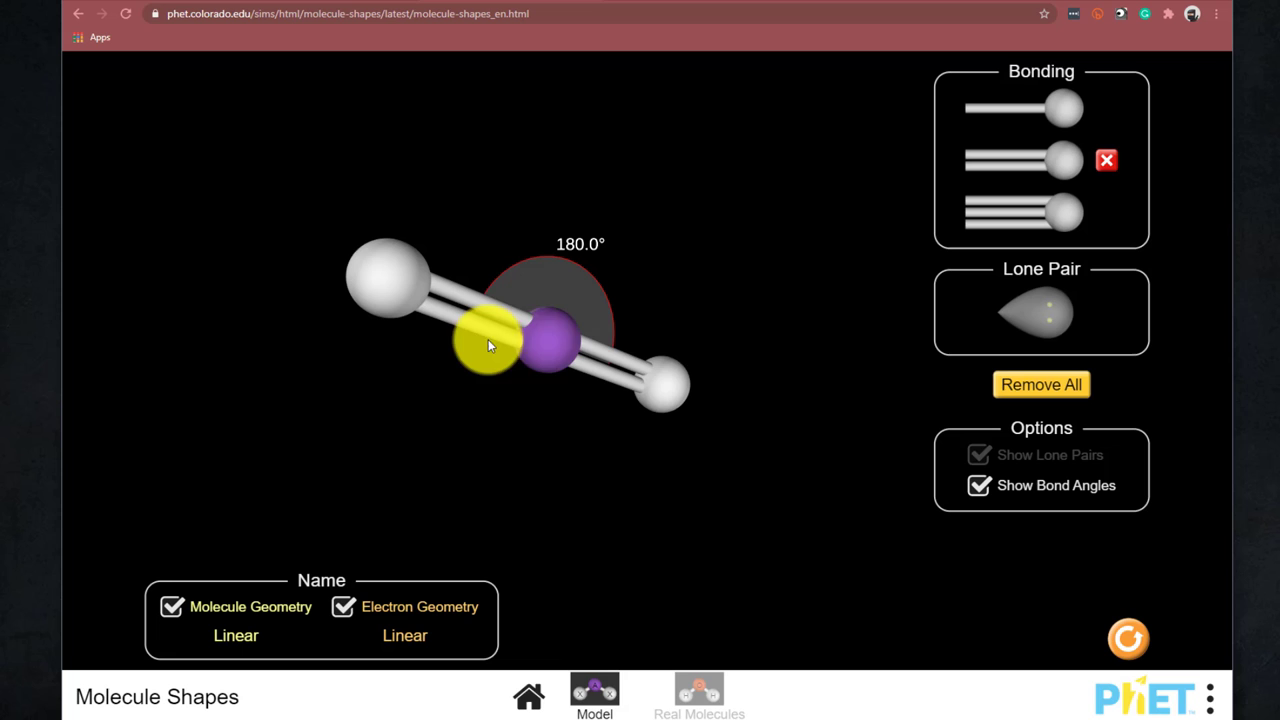
{"action": "left_click_drag", "start_coordinate": [490, 344], "coordinate": [600, 460]}
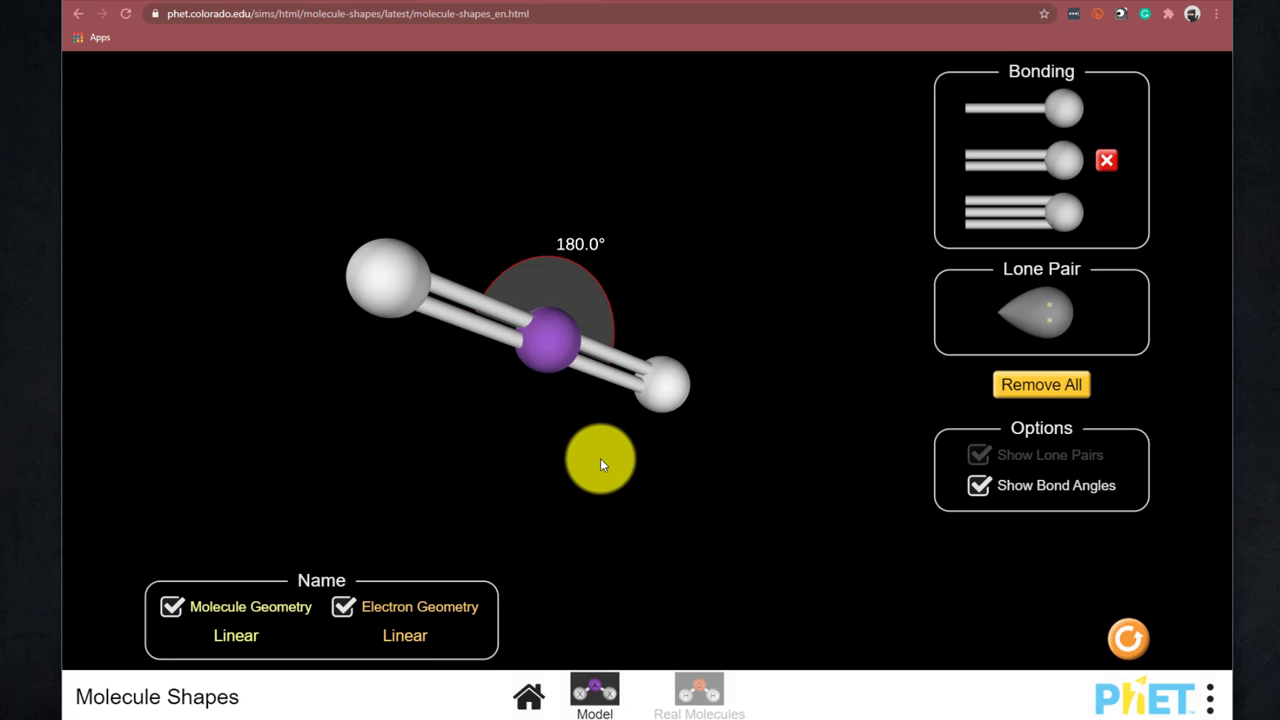